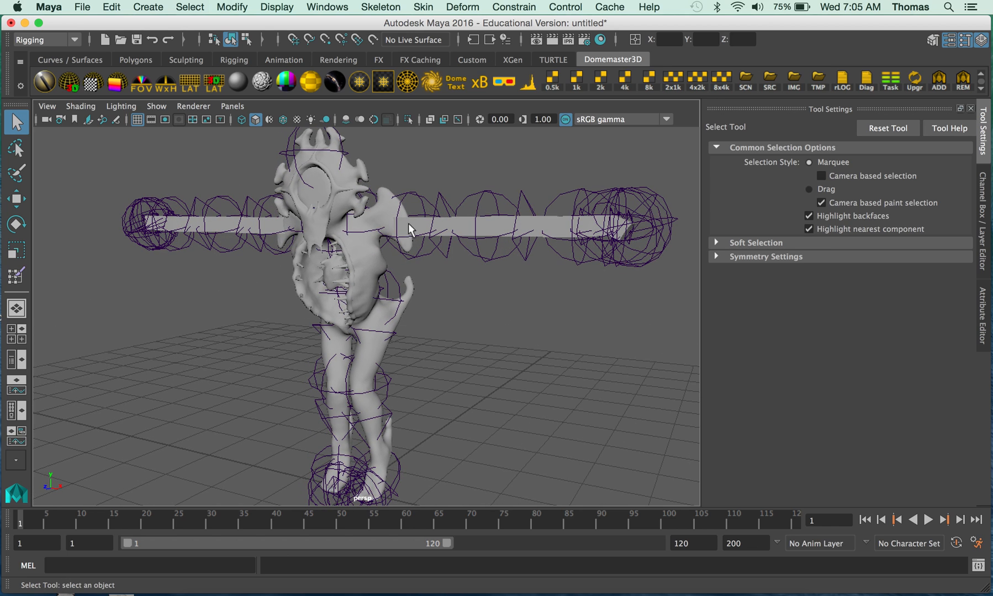
mouse_move(155, 220)
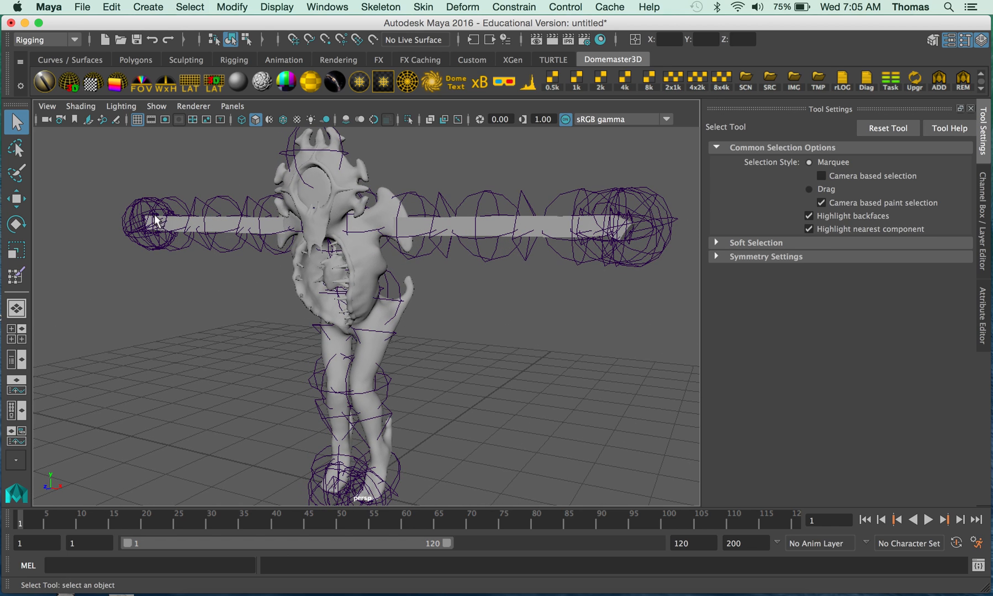
mouse_move(284, 238)
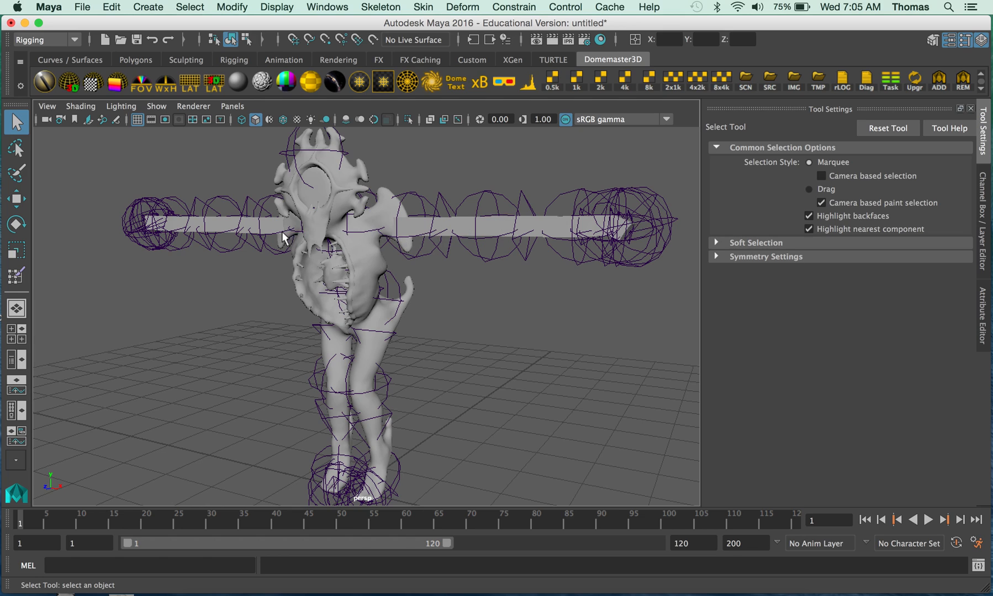
mouse_move(493, 284)
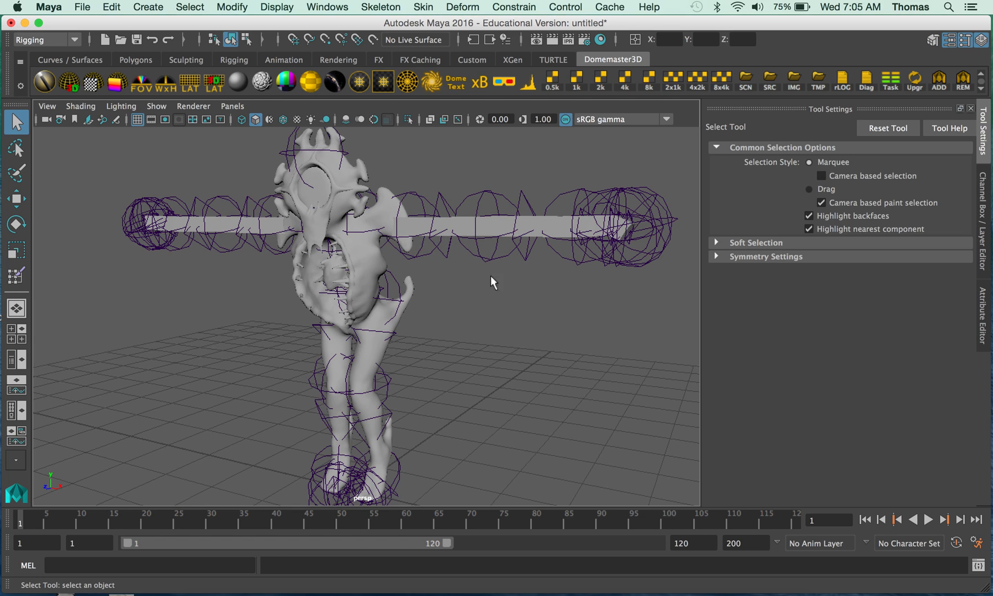
mouse_move(380, 324)
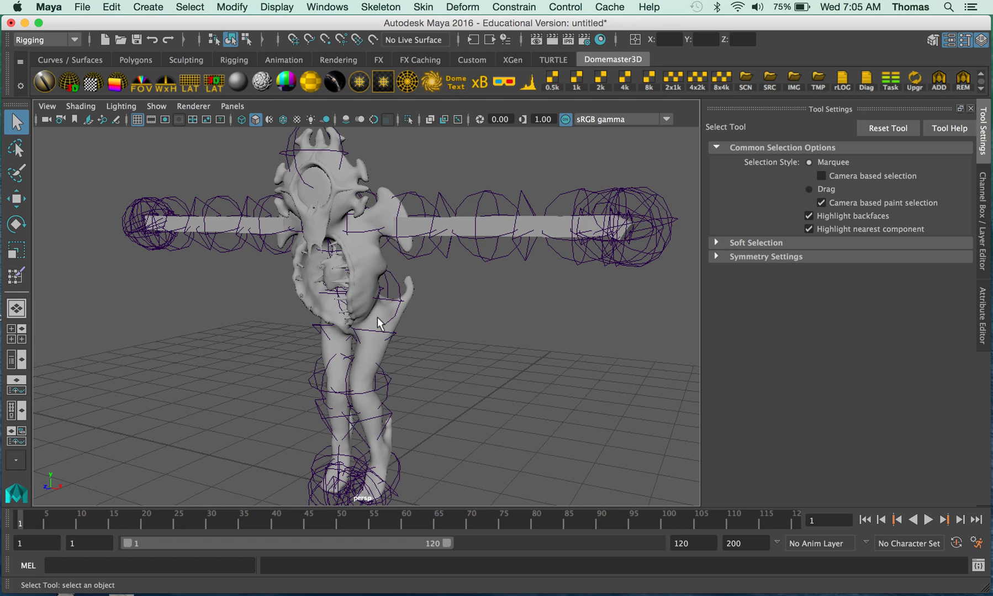
Select the creature's left forearm joint chain and test the arm joints in the viewport
left_click(478, 228)
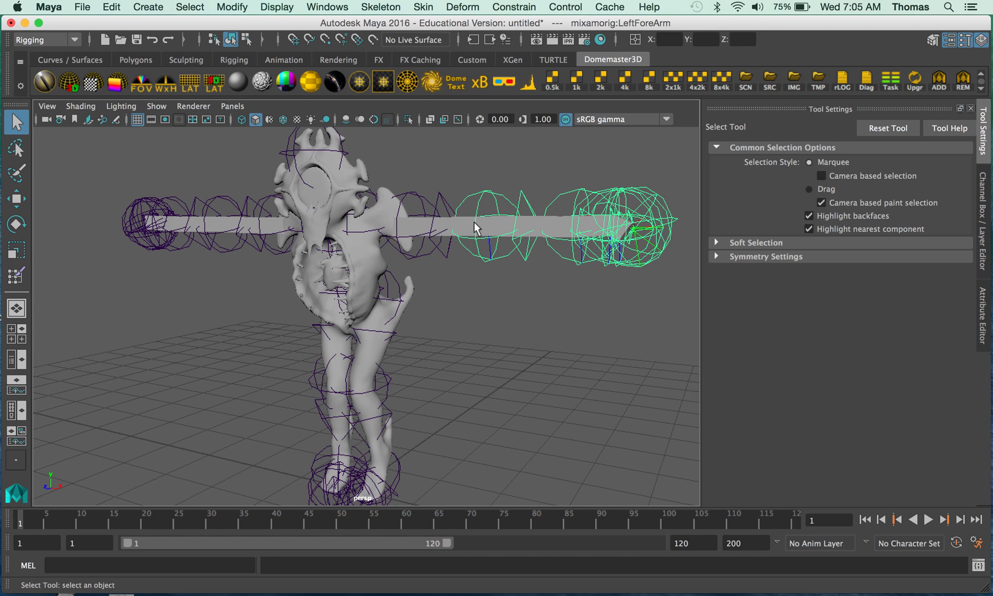
right_click(364, 270)
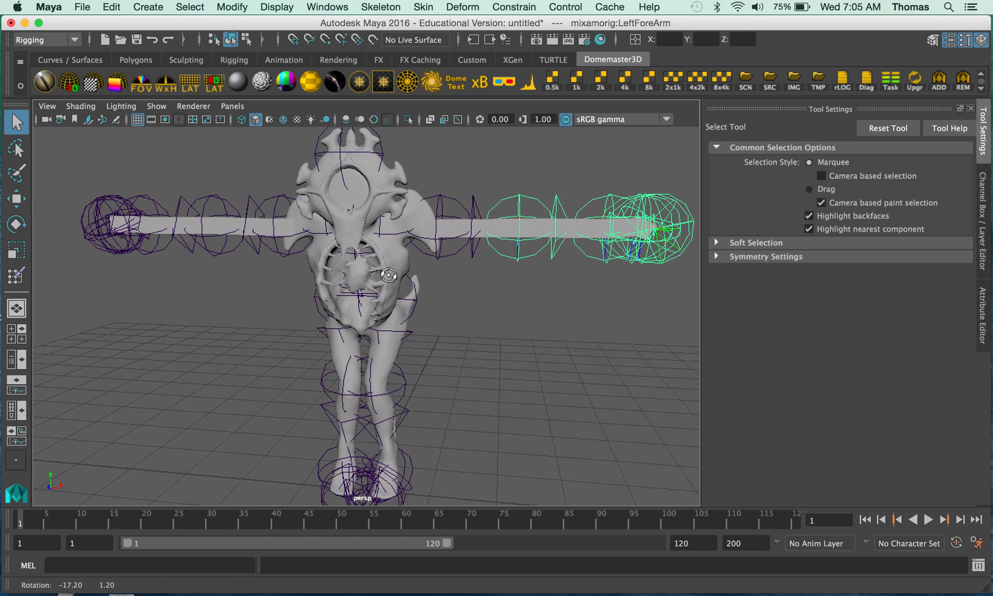
right_click(204, 228)
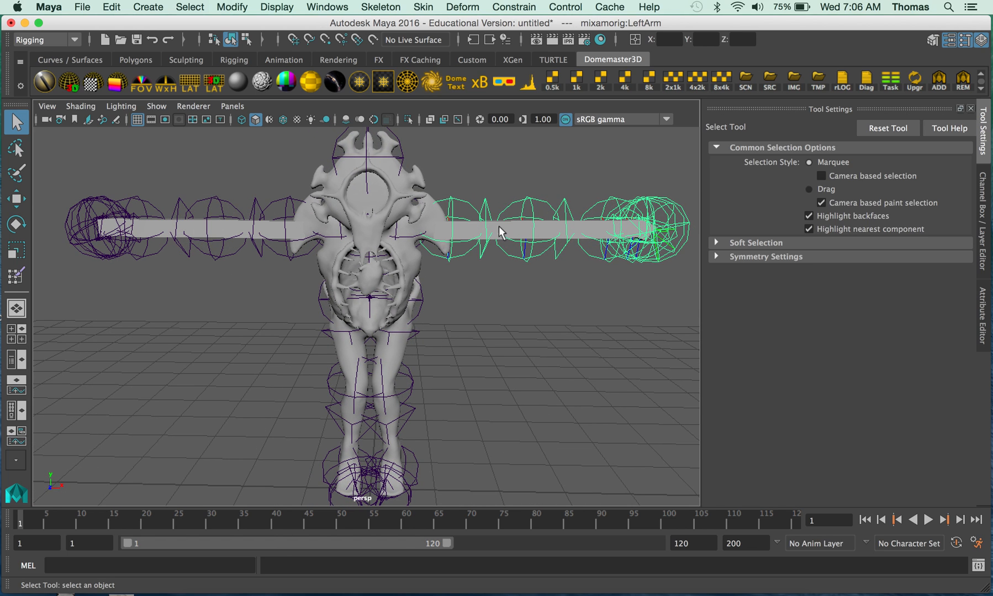
right_click(512, 223)
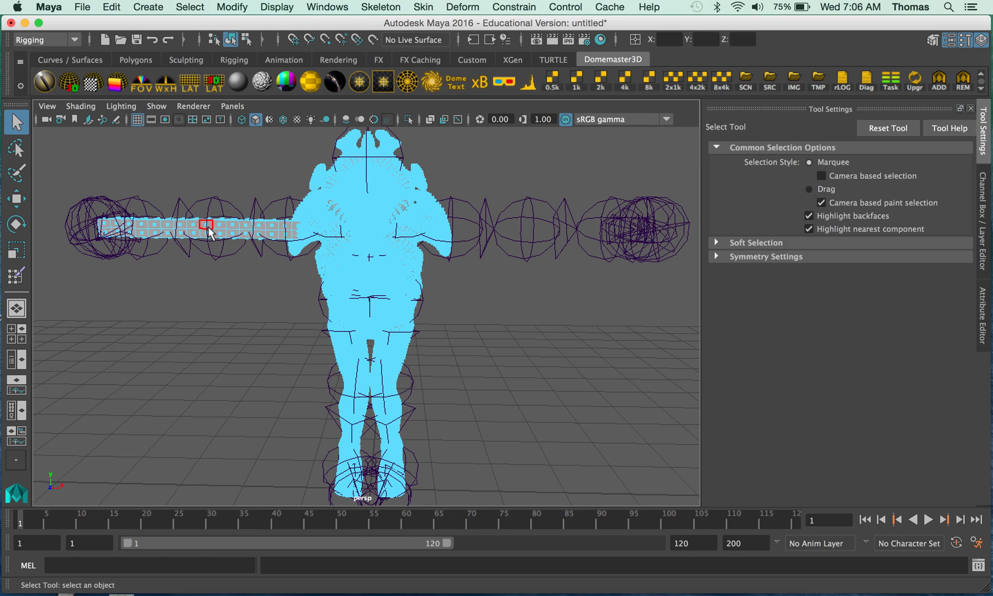
Select and clear a strip of left-arm faces, then bring up the left arm joint's marking menu
left_click(210, 230)
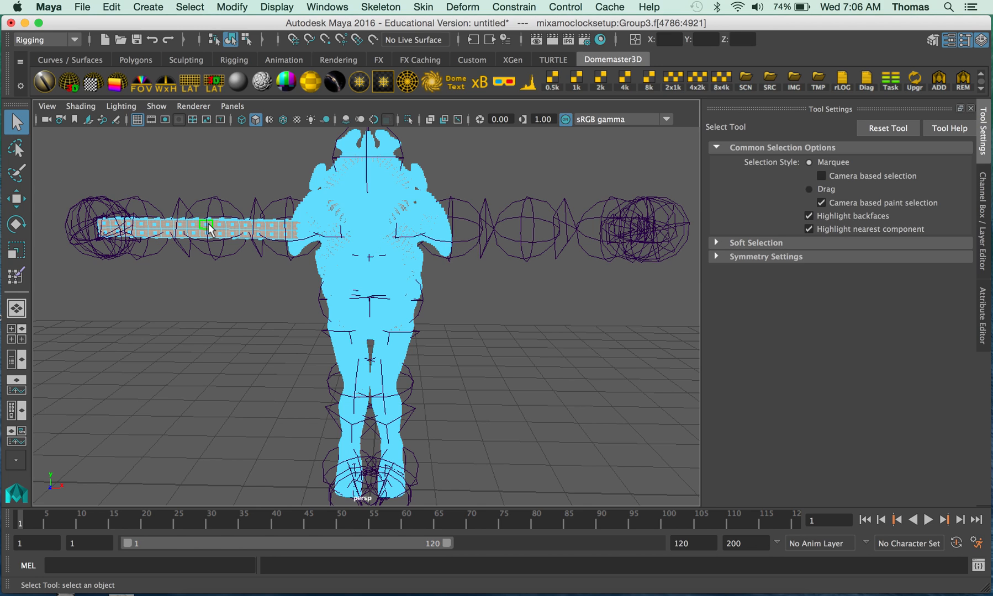
left_click(209, 230)
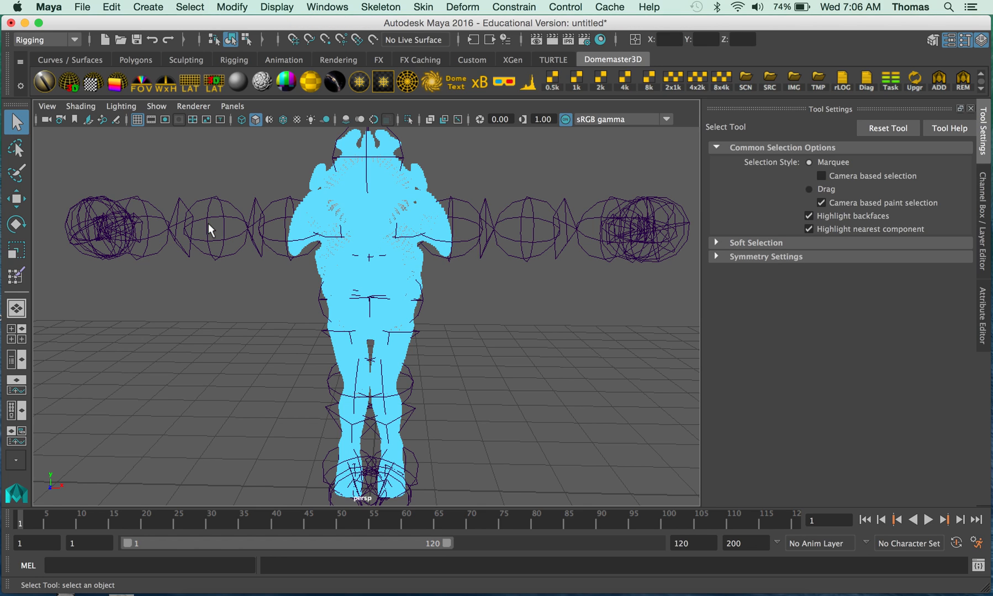
mouse_move(419, 242)
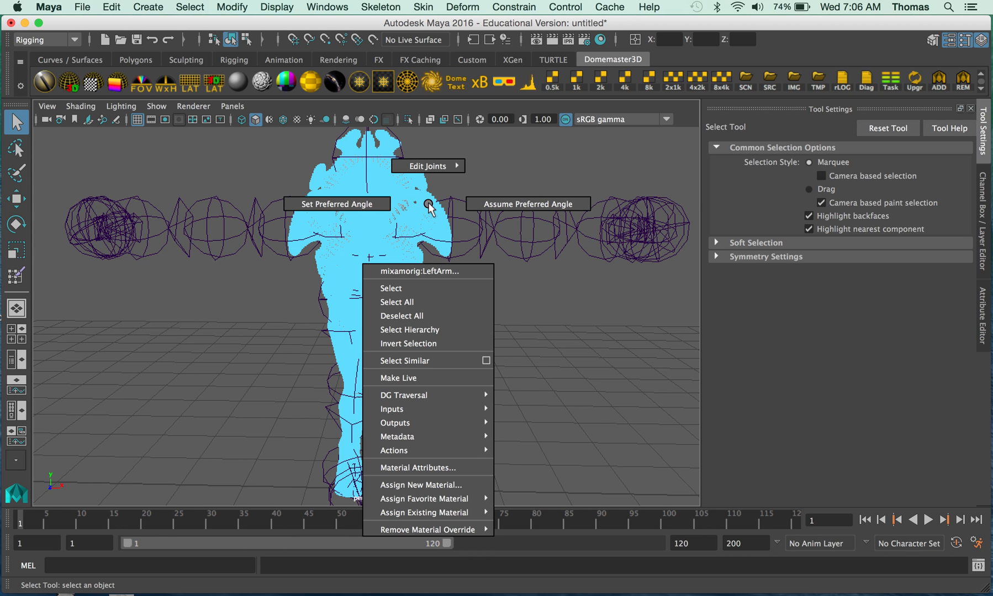
right_click(421, 190)
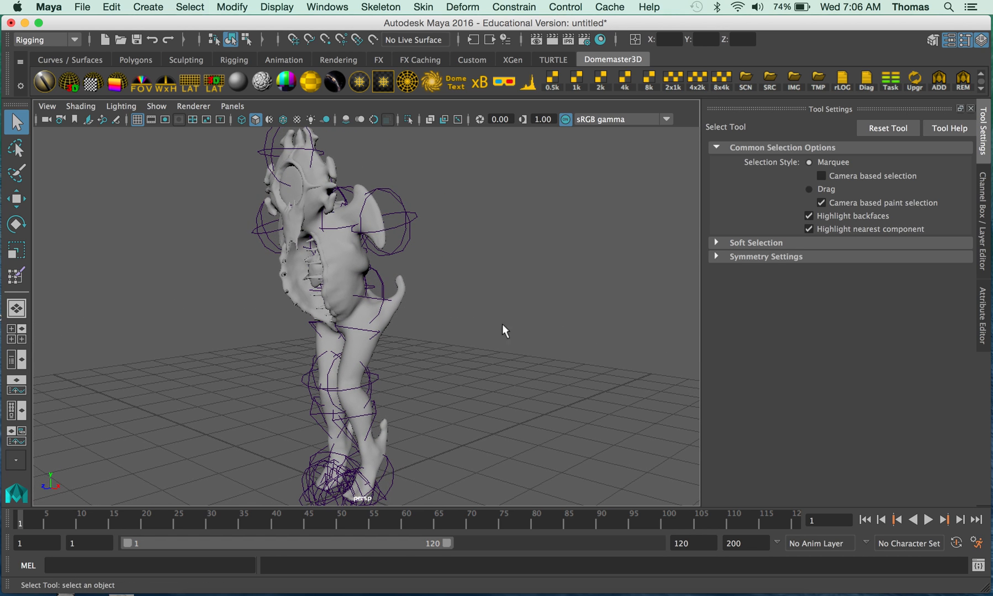
mouse_move(497, 239)
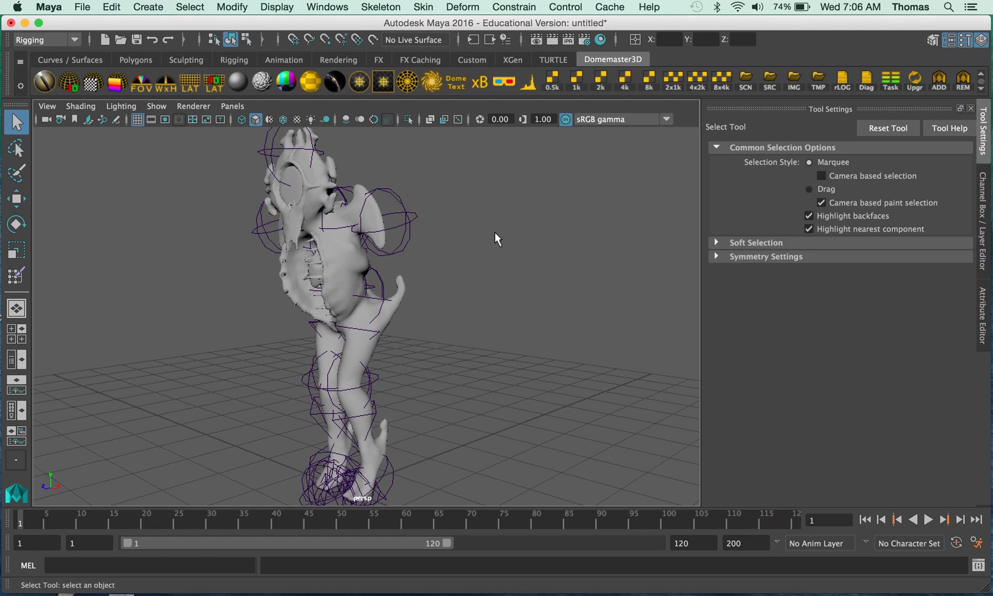
mouse_move(384, 287)
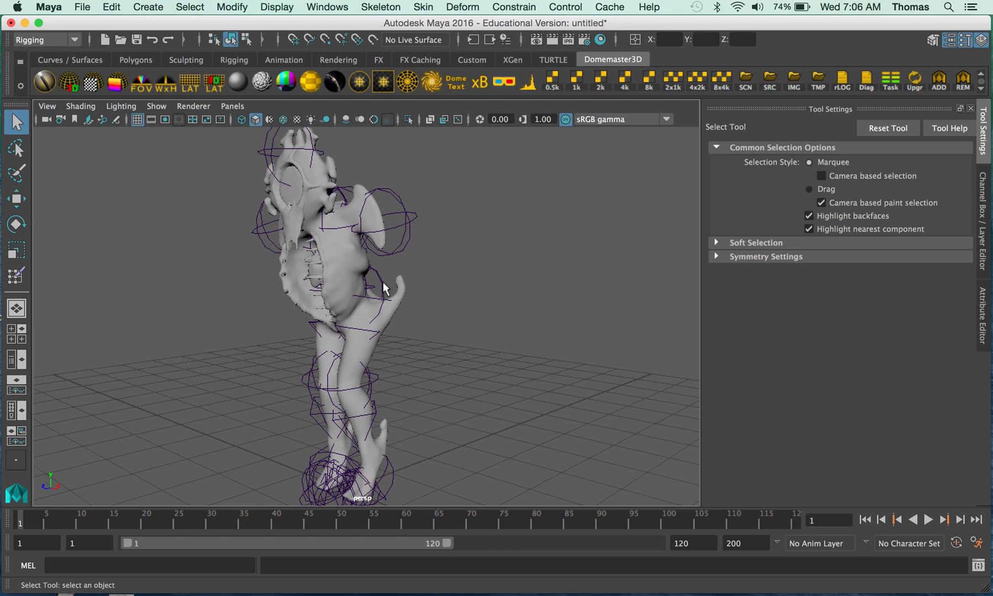
mouse_move(364, 238)
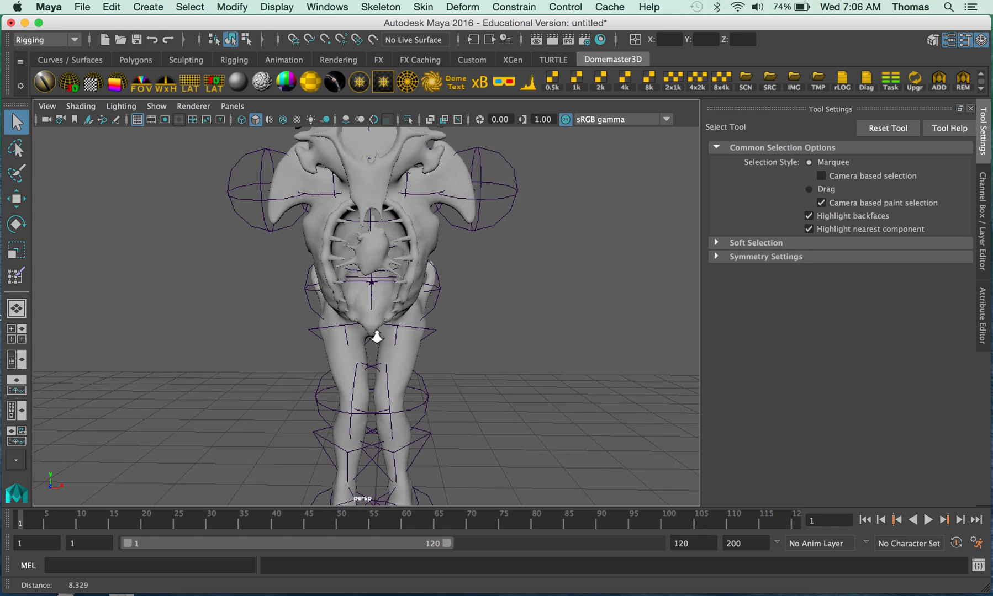
Dolly in on the creature and pick its body mesh in the viewport
right_click(378, 257)
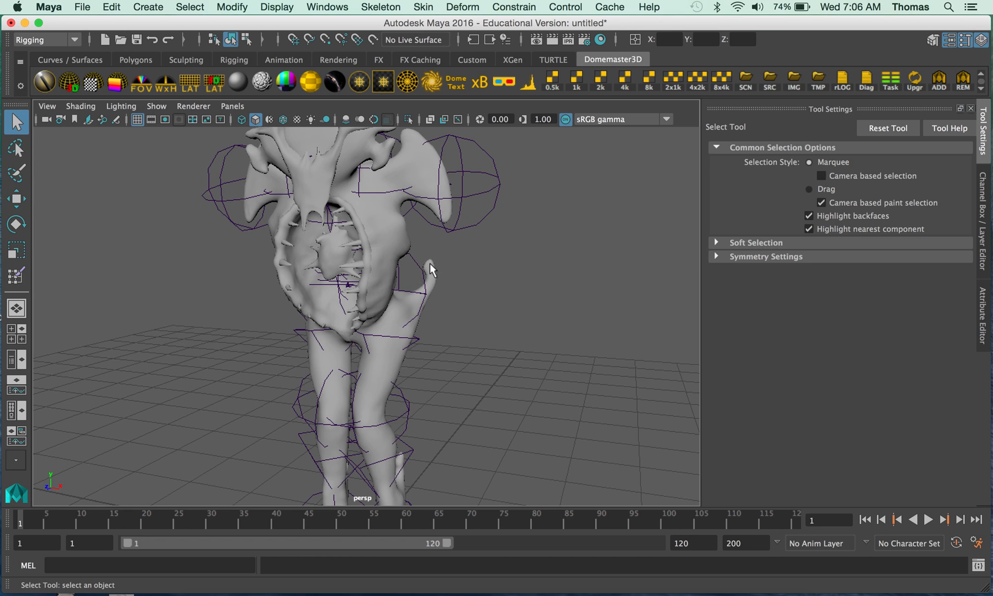
mouse_move(418, 298)
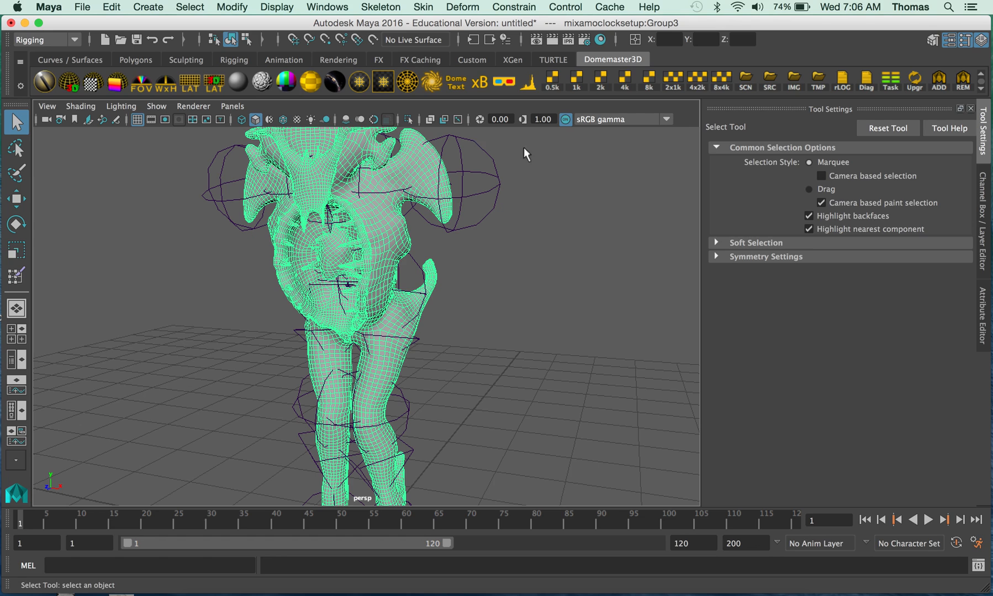
Toggle the menu set to Modeling and back to Rigging, then open Skin > Paint Skin Weights options
left_click(44, 40)
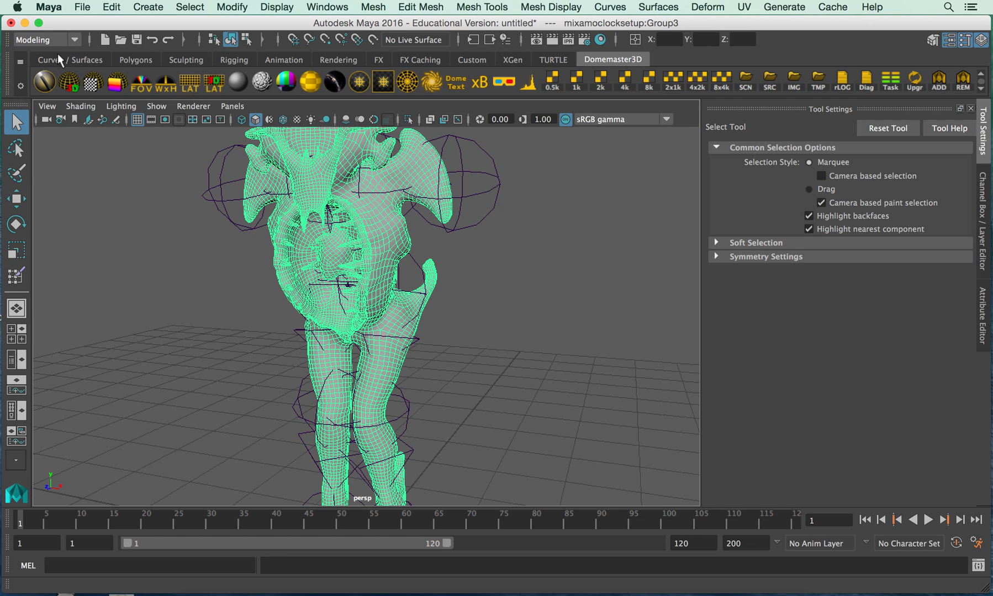
left_click(44, 39)
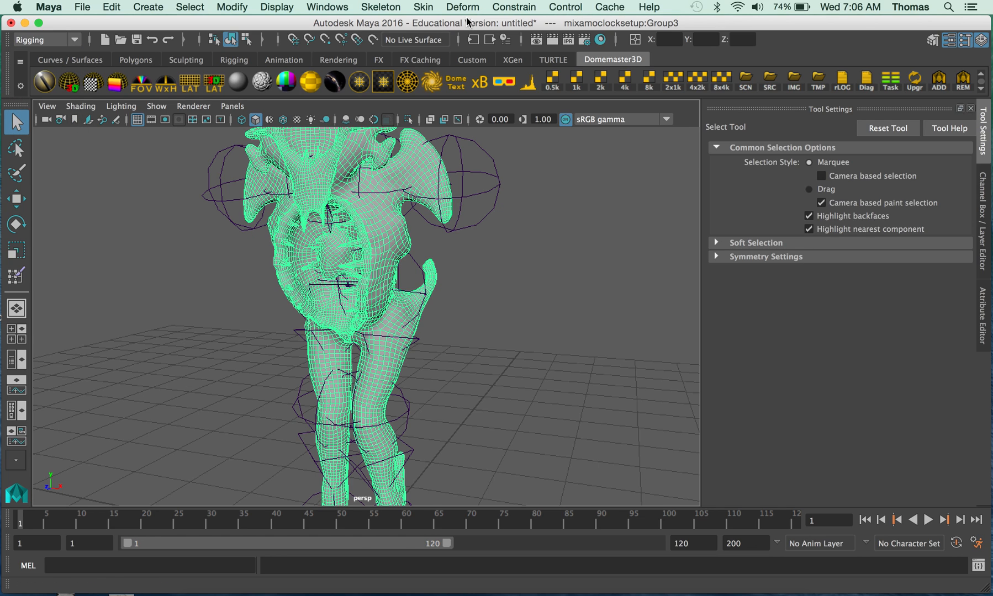
left_click(422, 8)
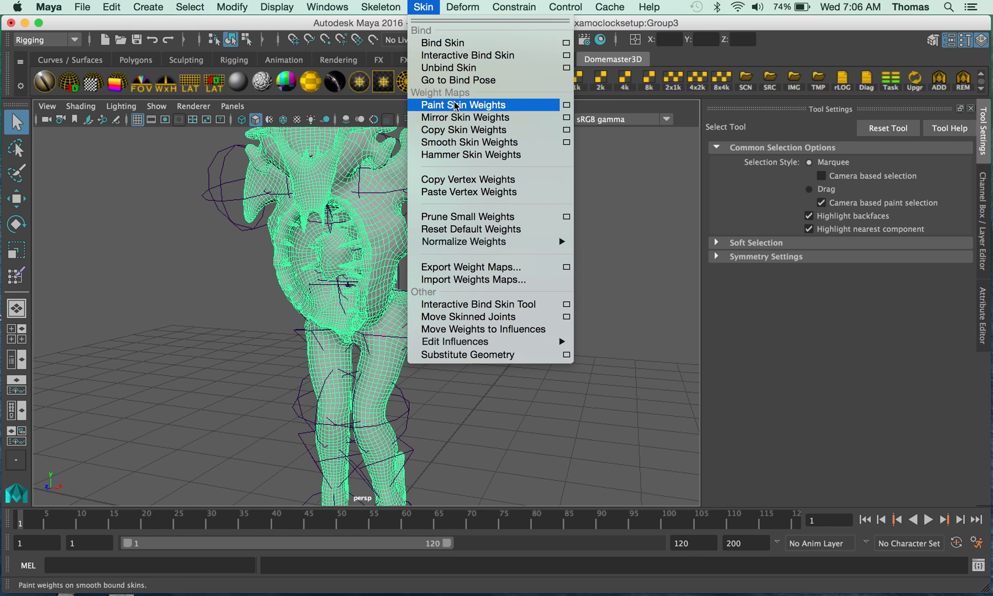
mouse_move(569, 107)
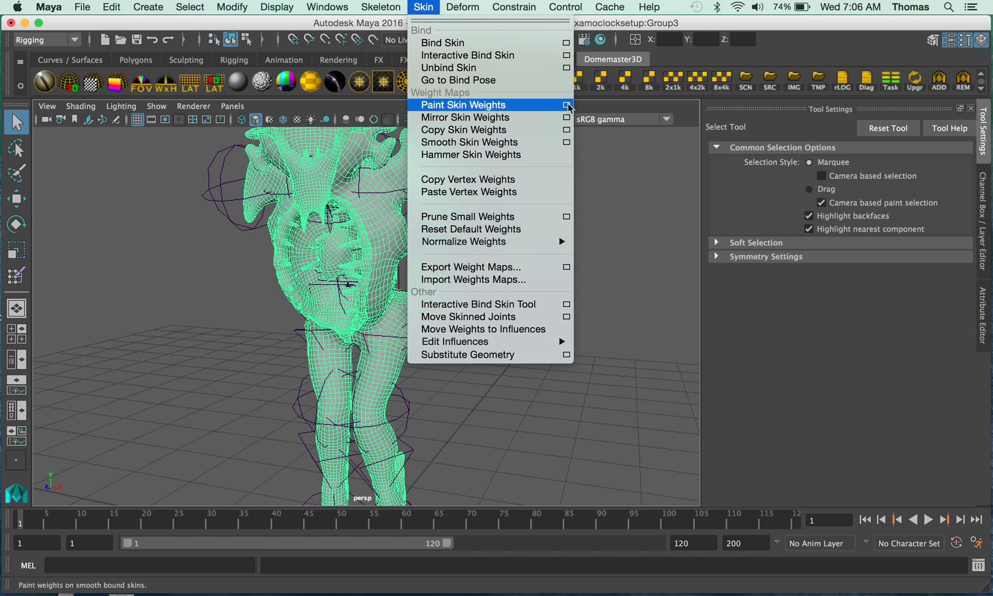
left_click(462, 105)
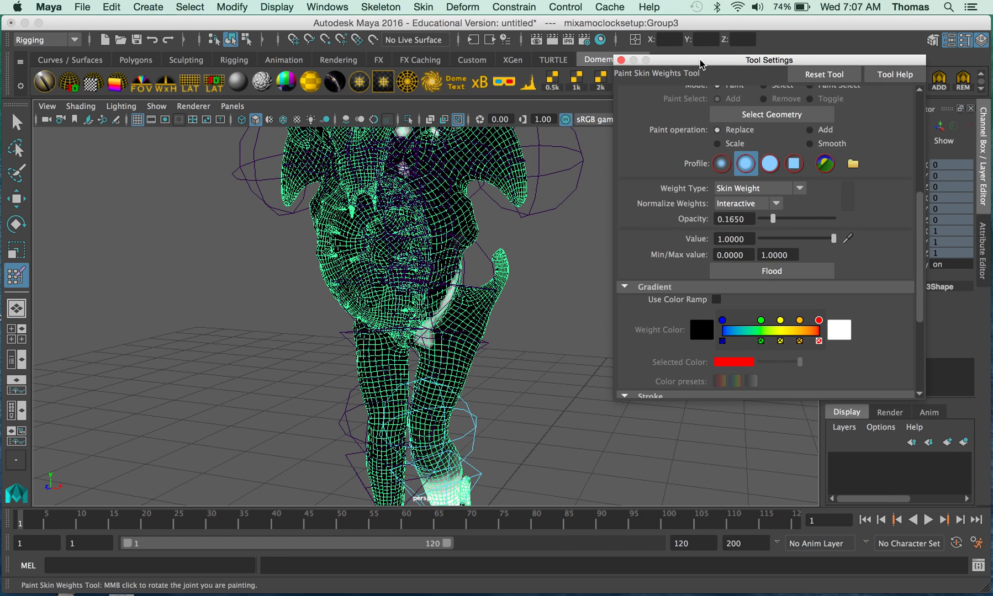
mouse_move(501, 398)
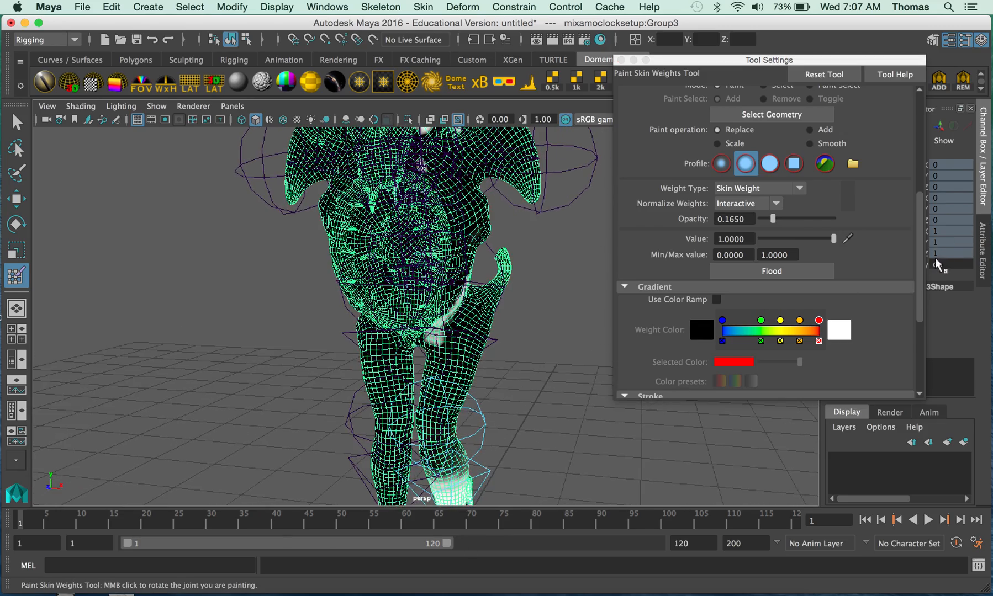
Inspect the Hips, LeftUpLeg, LeftLeg, LeftToeBase, RightLeg and RightFoot influence weights
scroll("up", 3)
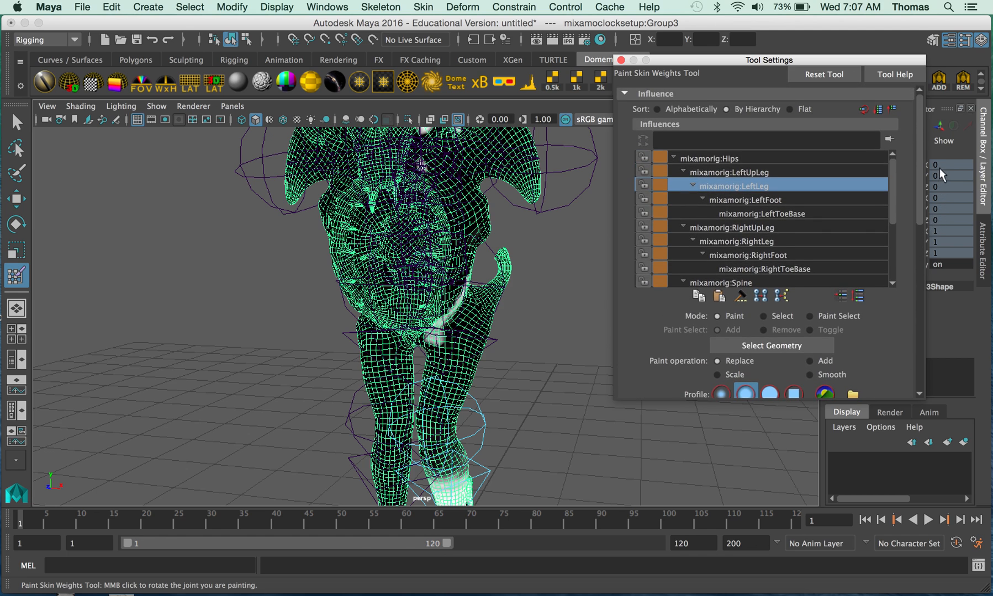
left_click(711, 158)
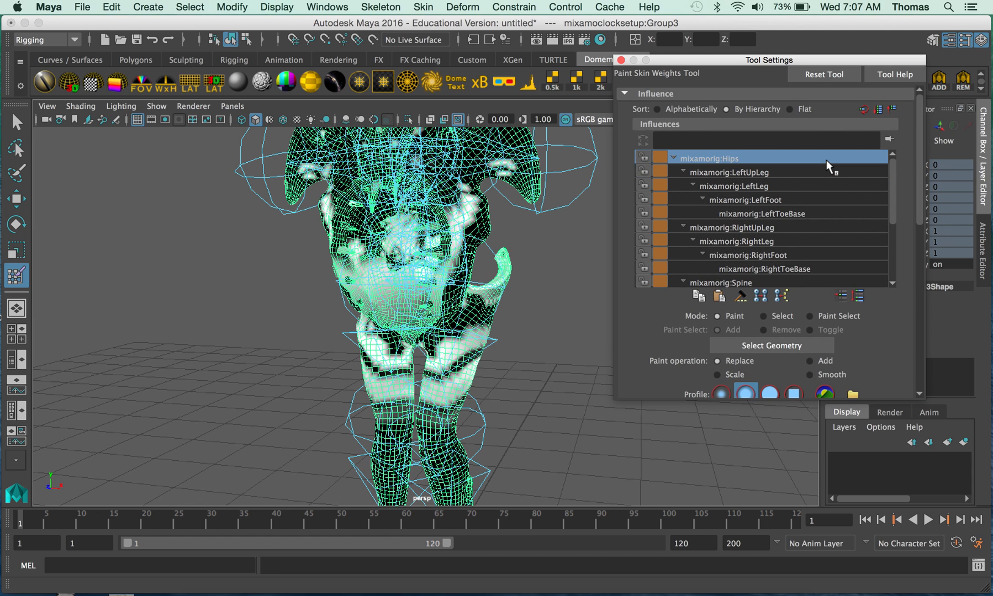
mouse_move(731, 197)
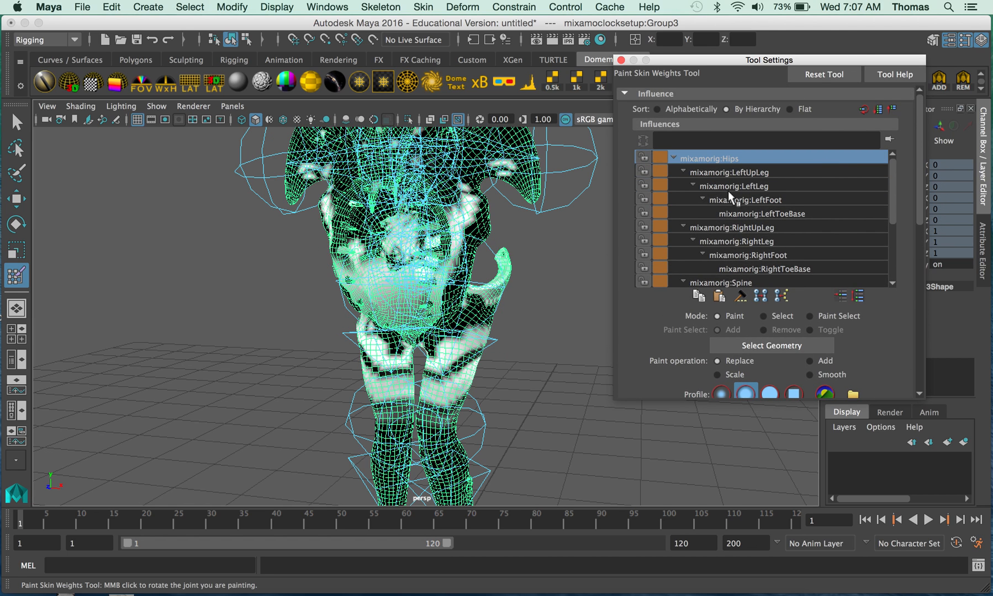
left_click(730, 172)
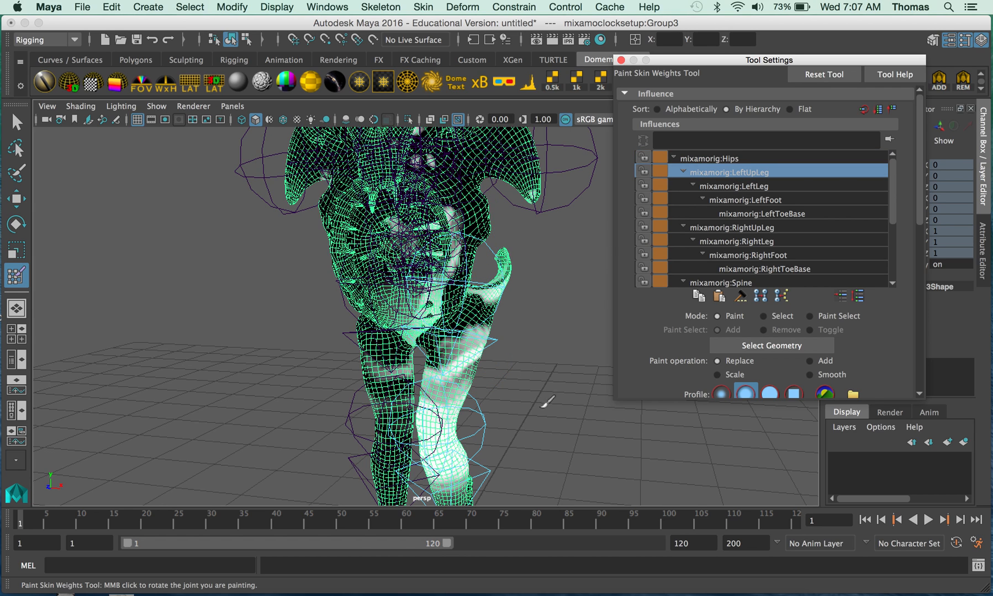
mouse_move(719, 195)
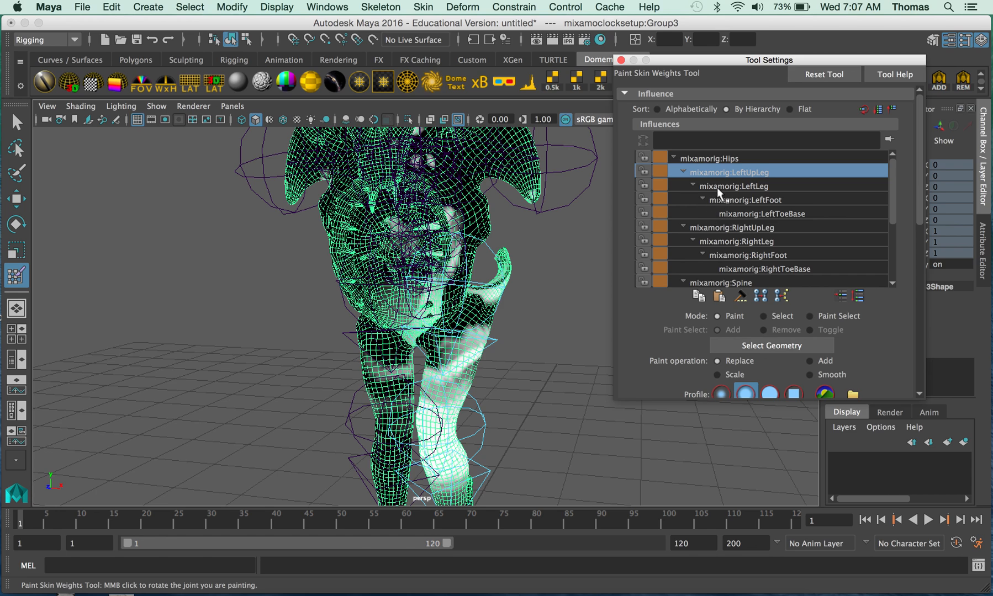
left_click(737, 185)
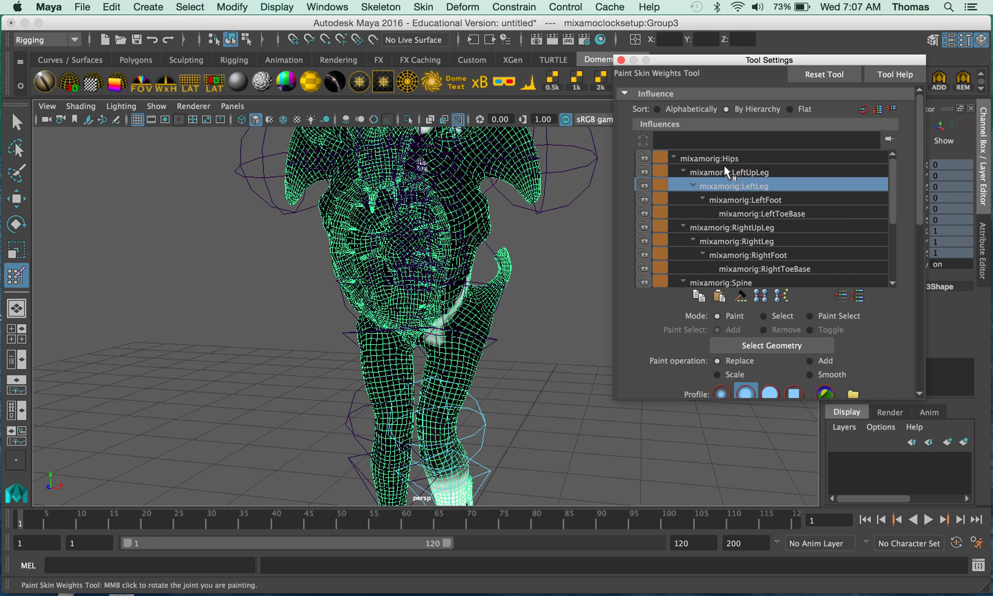
left_click(764, 213)
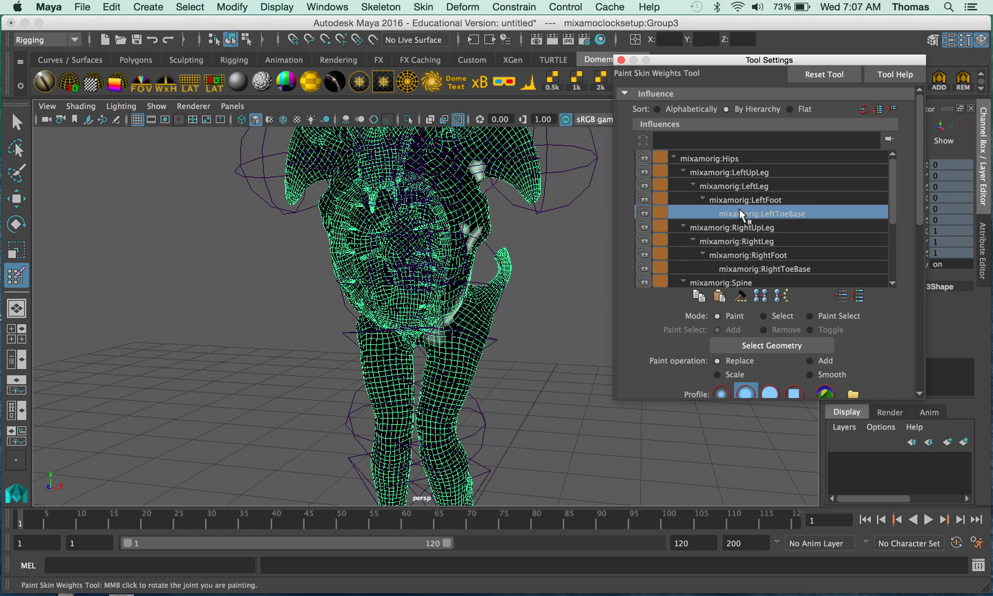
left_click(738, 241)
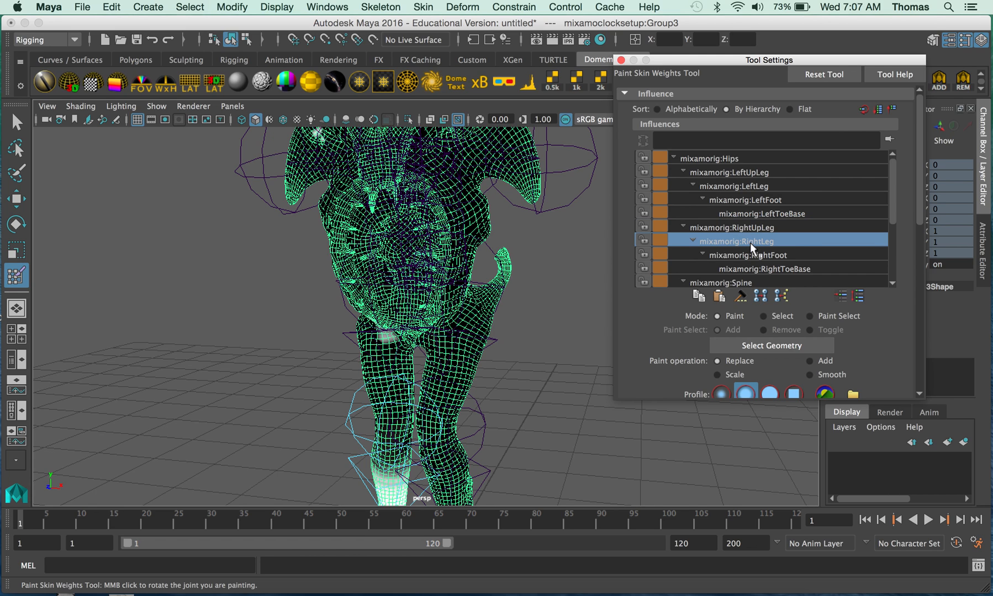
left_click(750, 254)
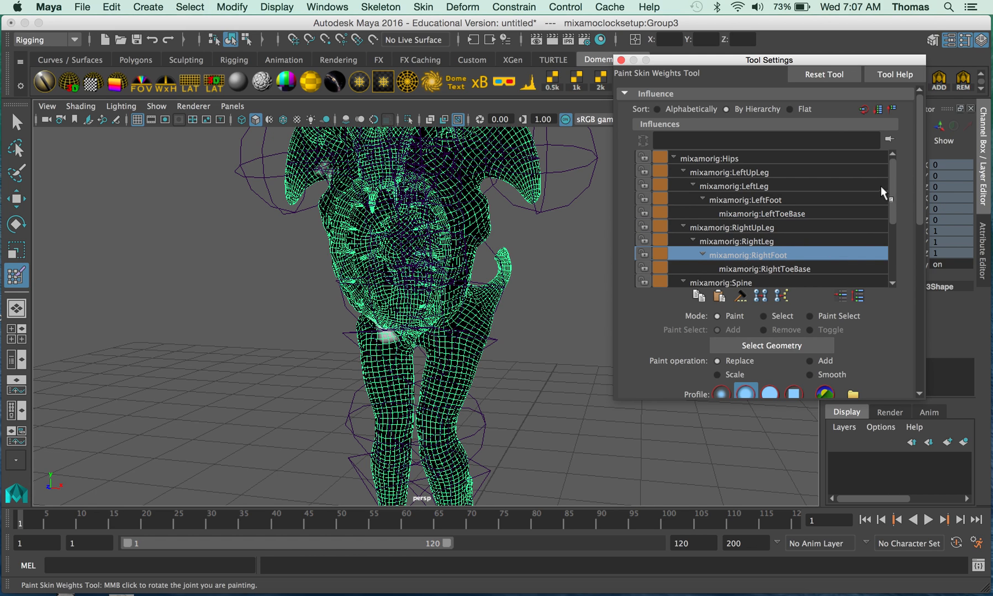
Inspect the LeftShoulder, Neck, Head, LeftLeg and Hips weights, then return to the Select Tool
scroll("down", 3)
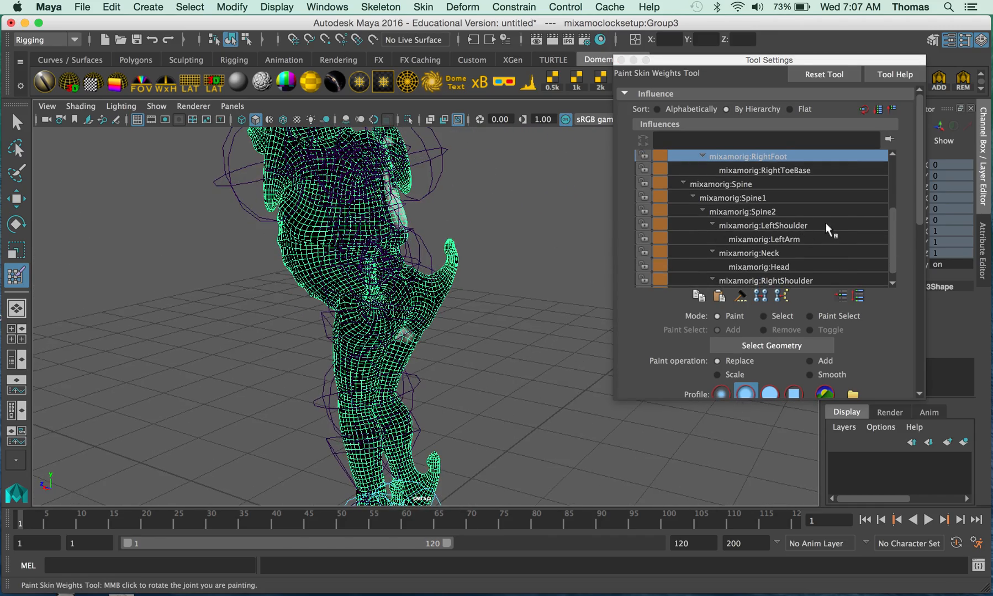
left_click(763, 225)
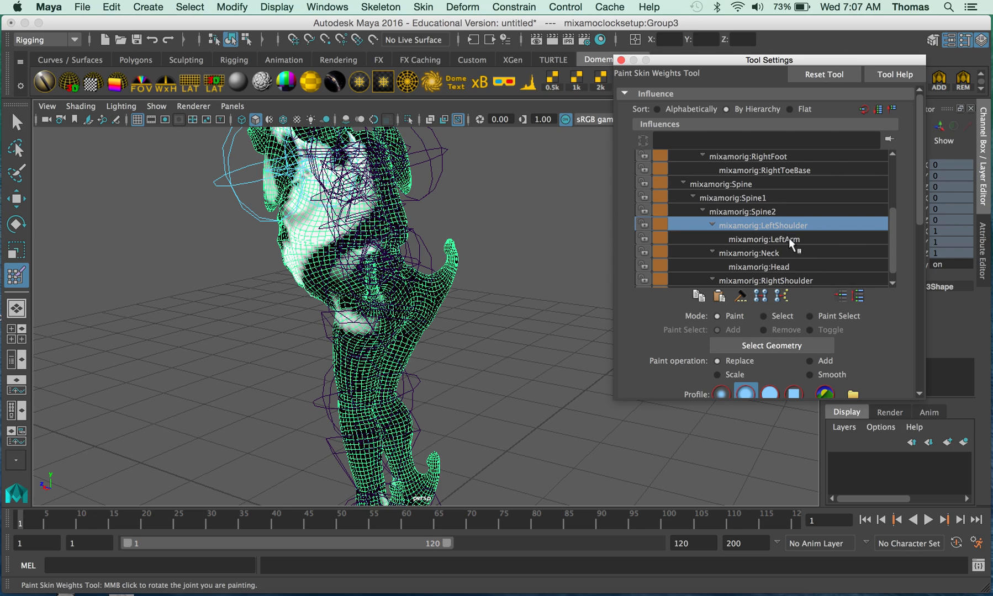
left_click(754, 252)
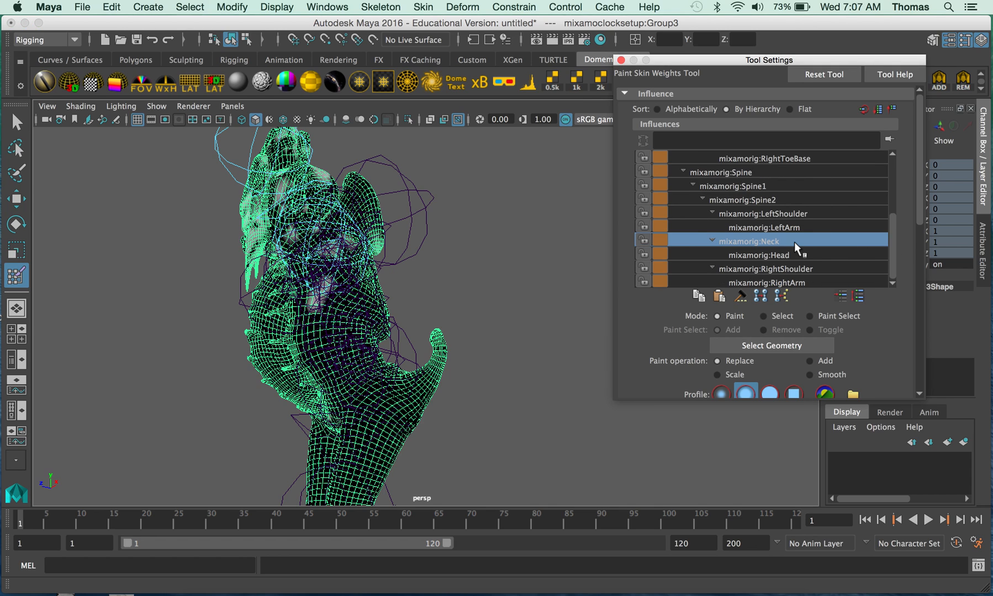
left_click(759, 255)
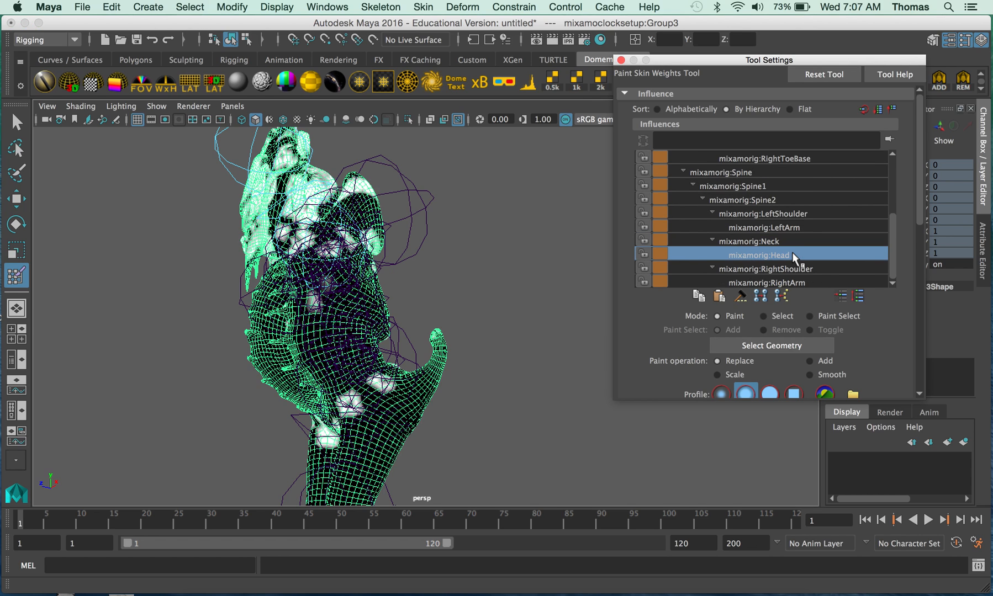
left_click(765, 269)
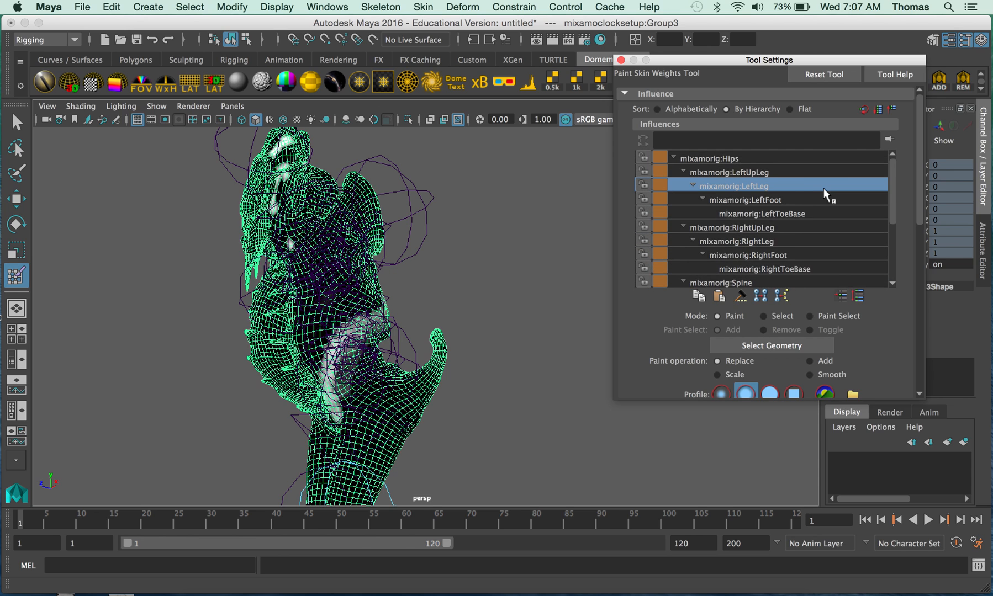
left_click(733, 172)
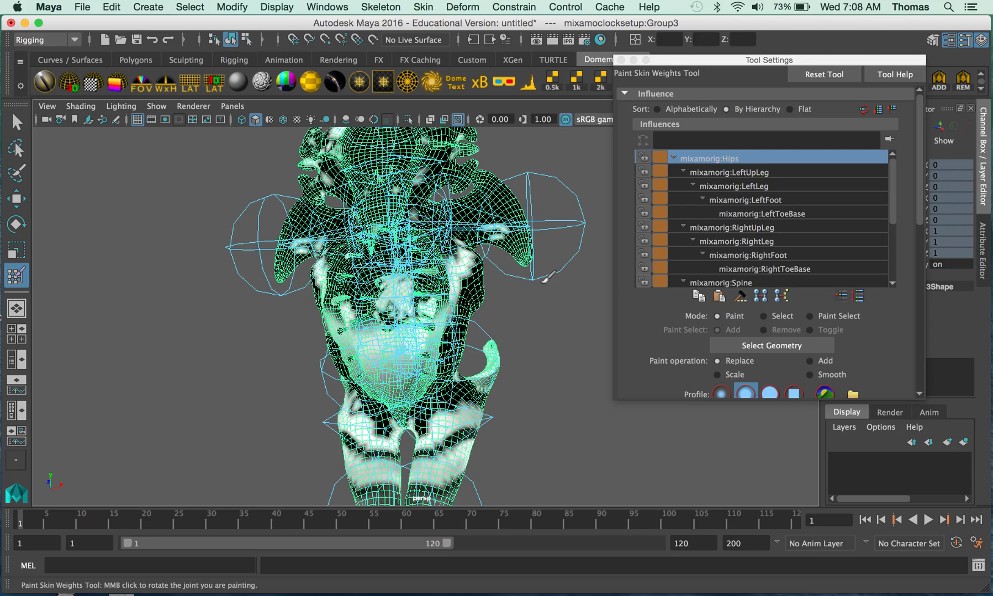
mouse_move(712, 182)
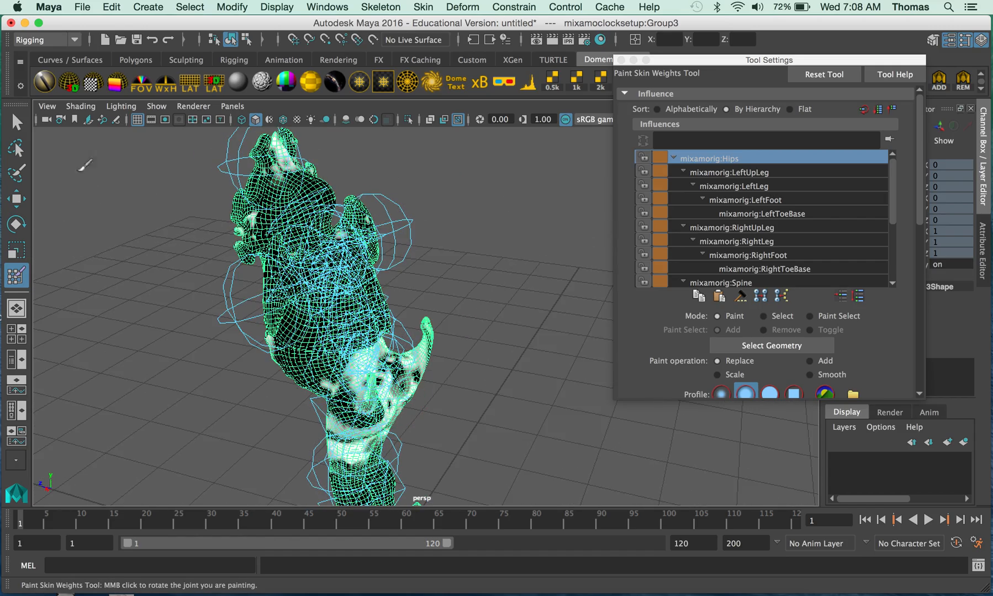
left_click(16, 121)
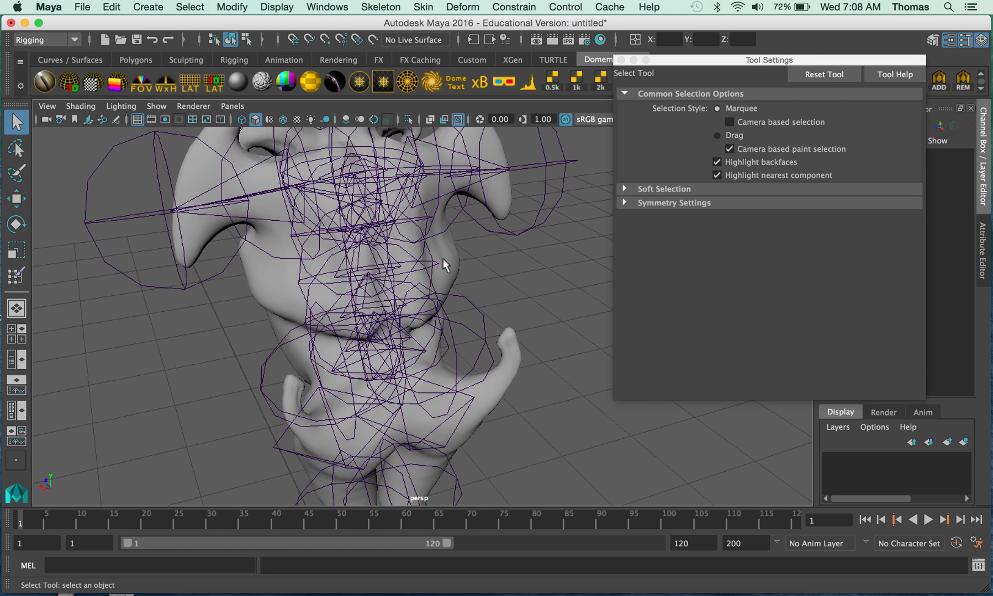
Find Spine1 under the expanded Spine hierarchy, then select mesh group mixamoclocksetup:Group3
left_click(367, 177)
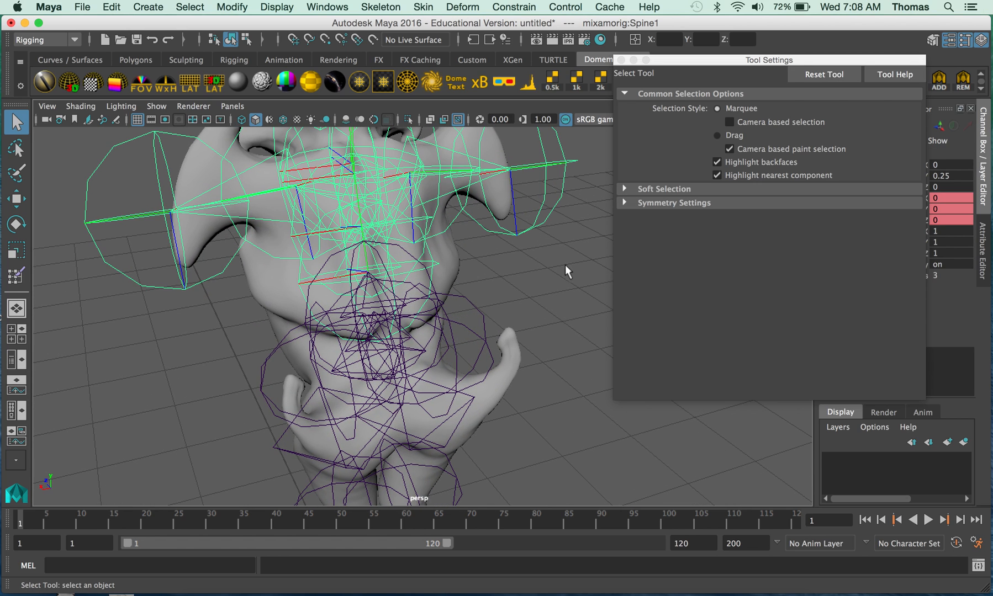
mouse_move(281, 33)
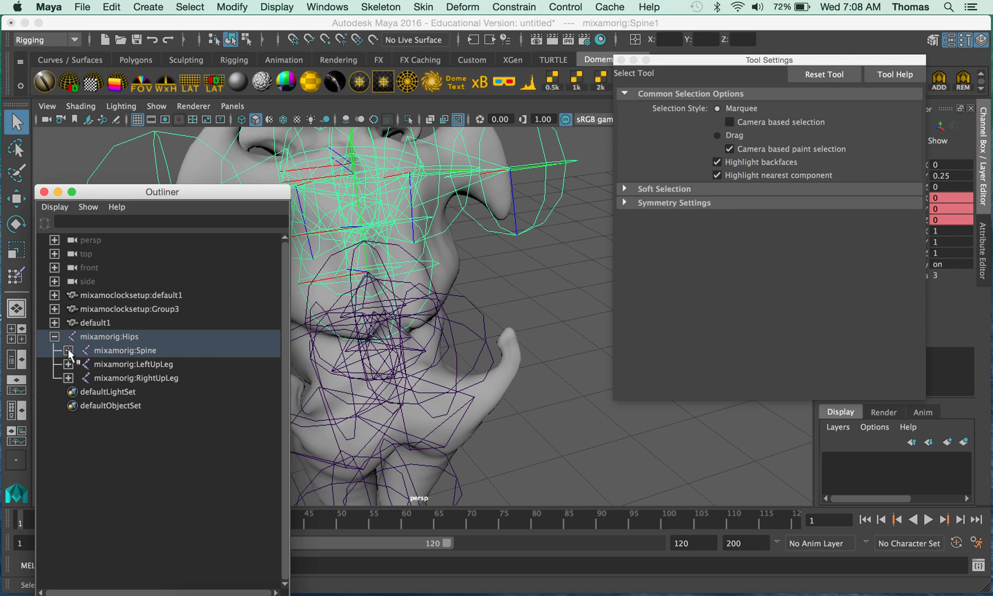
left_click(68, 351)
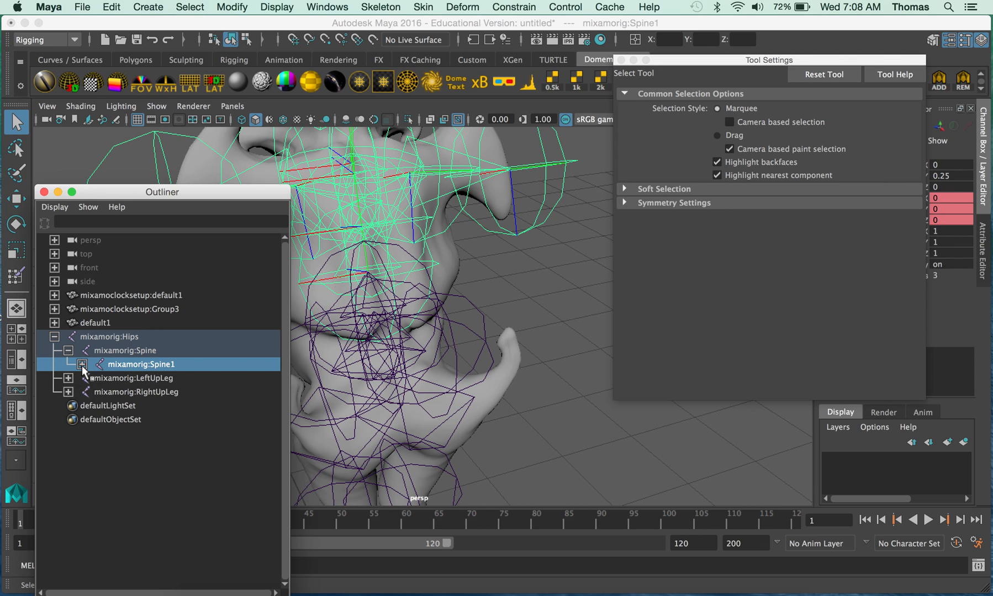
left_click(82, 364)
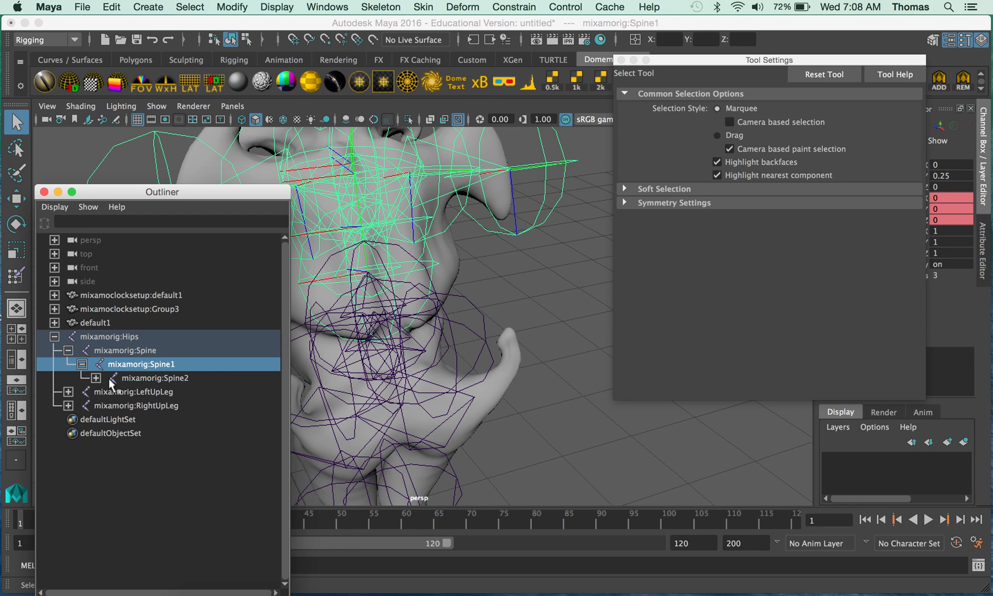
mouse_move(144, 363)
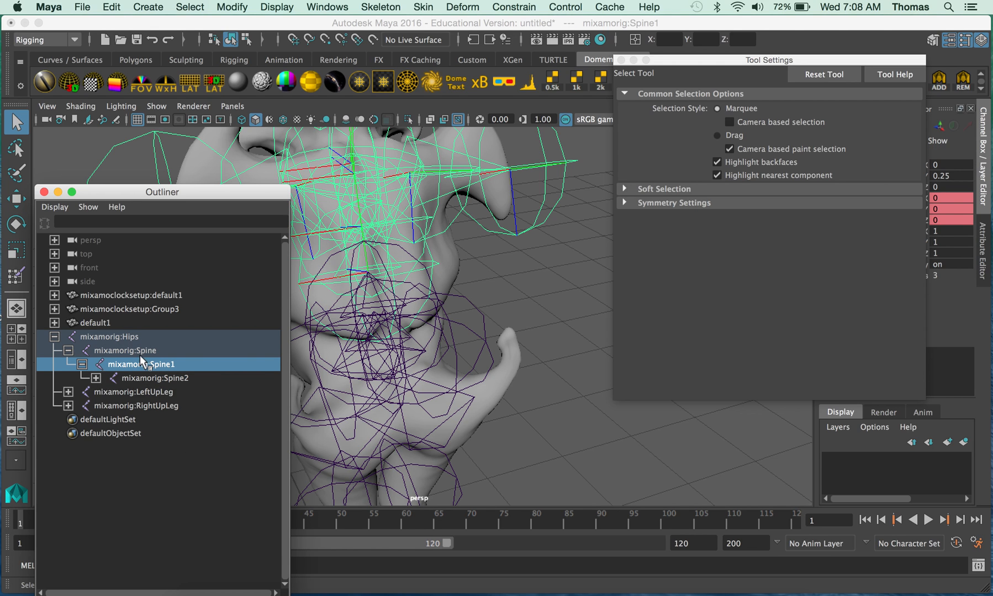
mouse_move(225, 185)
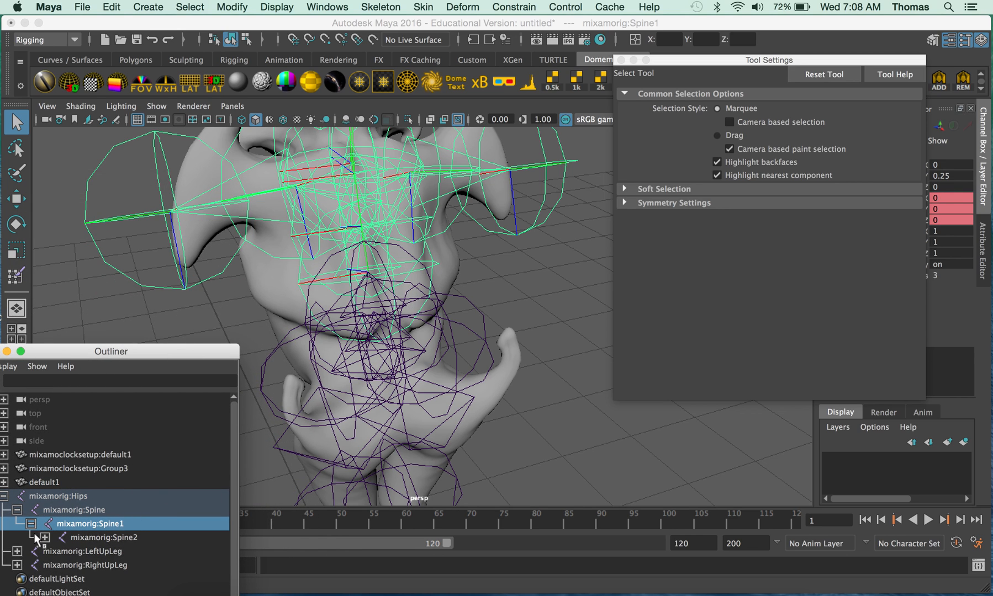
mouse_move(130, 536)
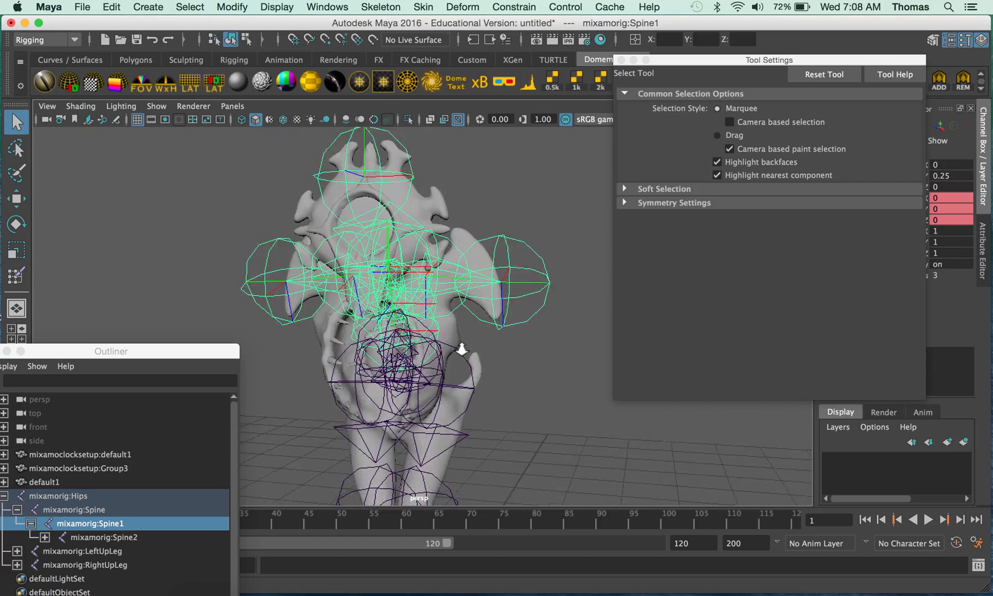
left_click(78, 469)
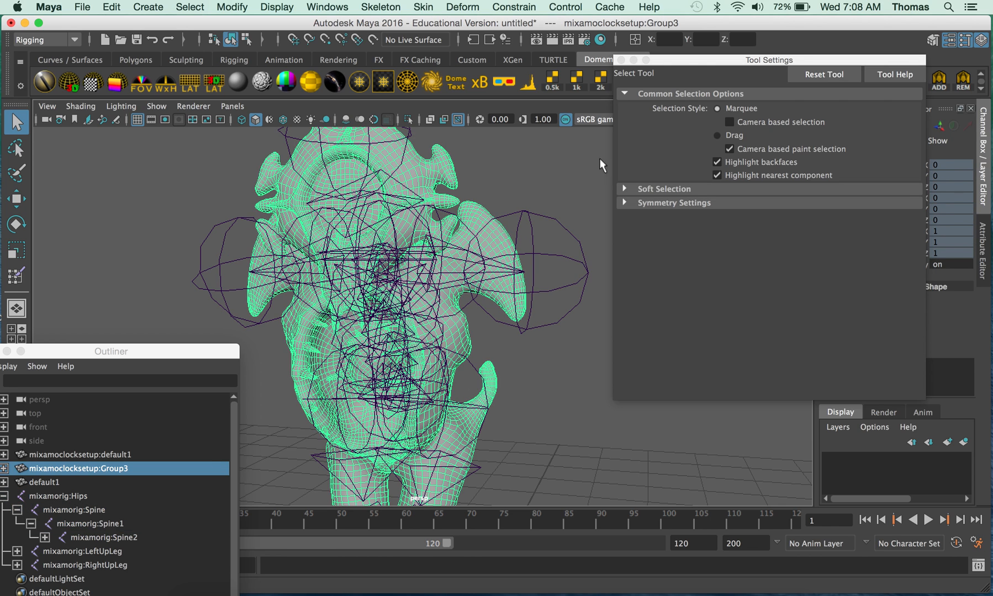
Launch Skin > Paint Skin Weights and choose mixamorig:Spine1 as the painted influence
left_click(422, 7)
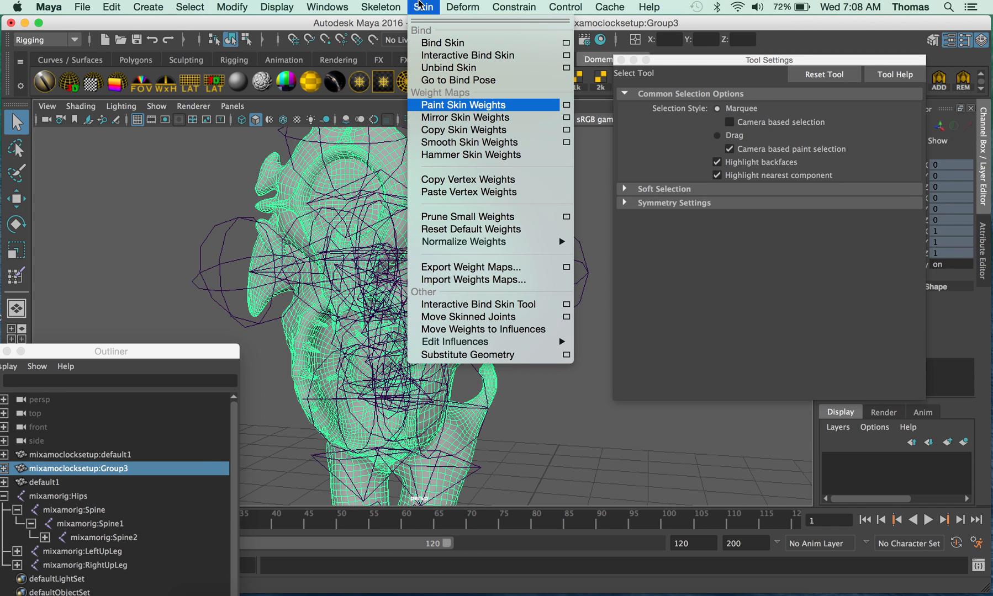
left_click(463, 104)
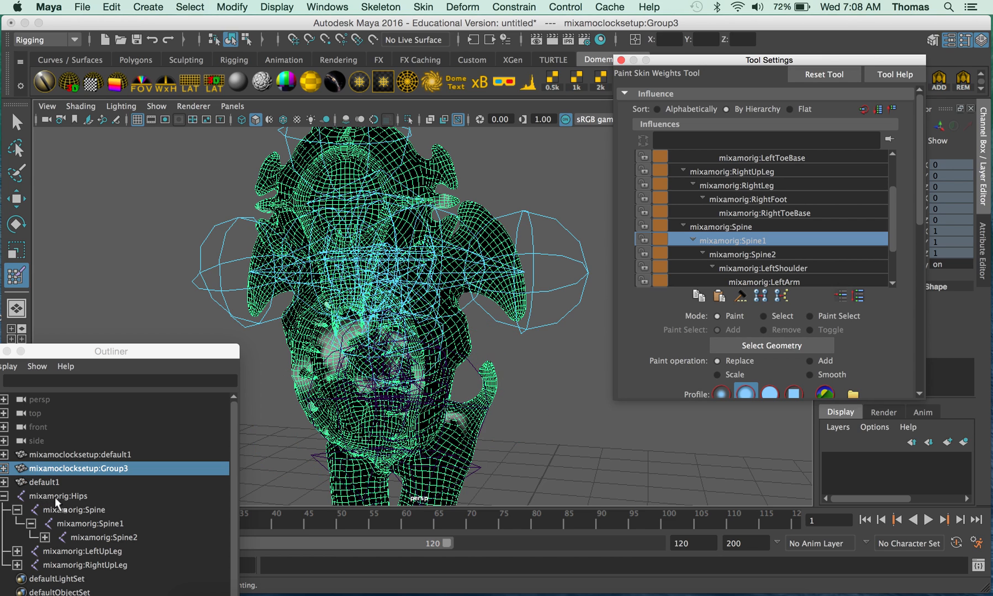
mouse_move(74, 539)
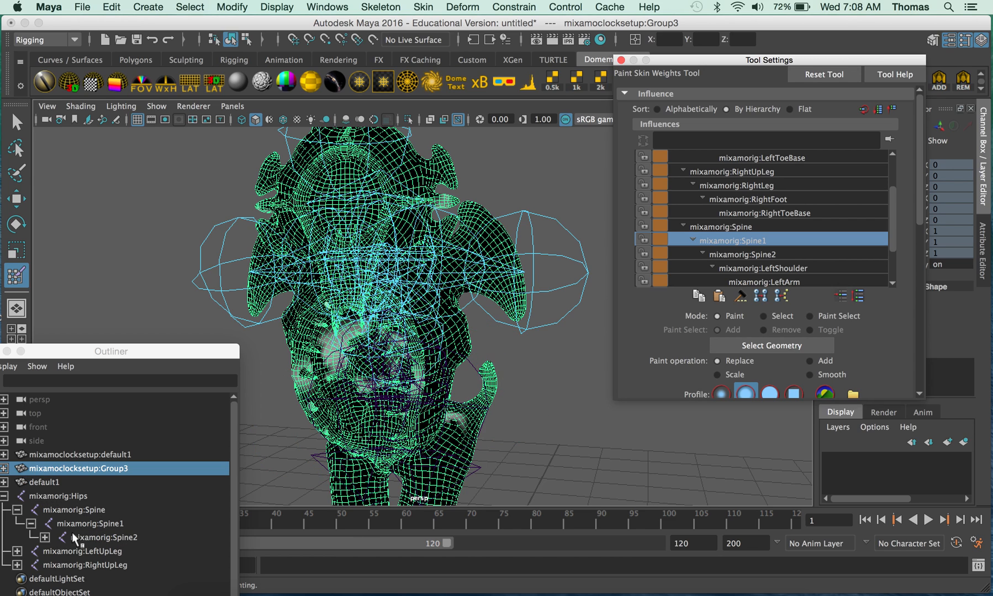
mouse_move(689, 323)
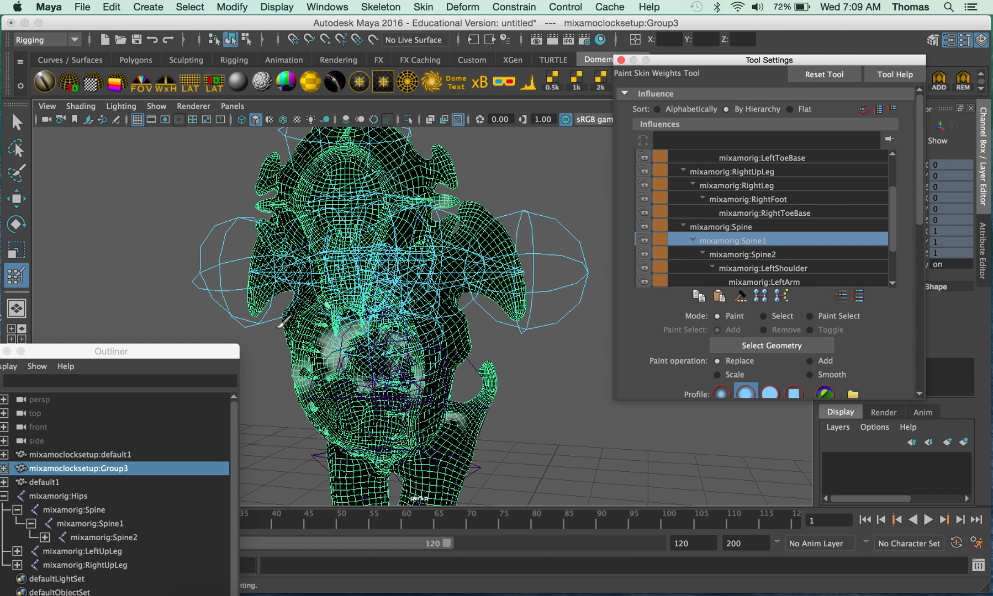
mouse_move(542, 408)
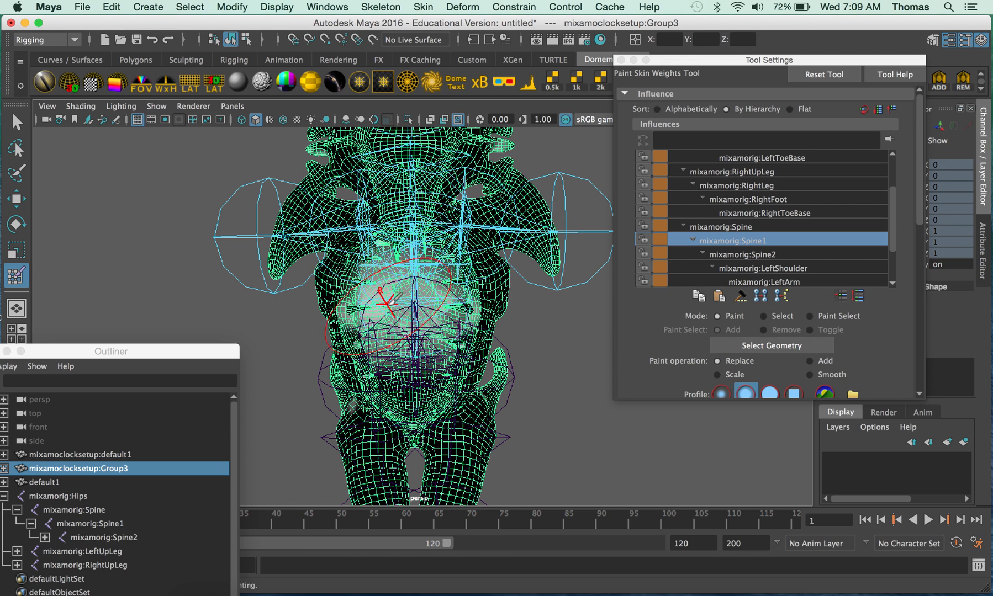
left_click(393, 311)
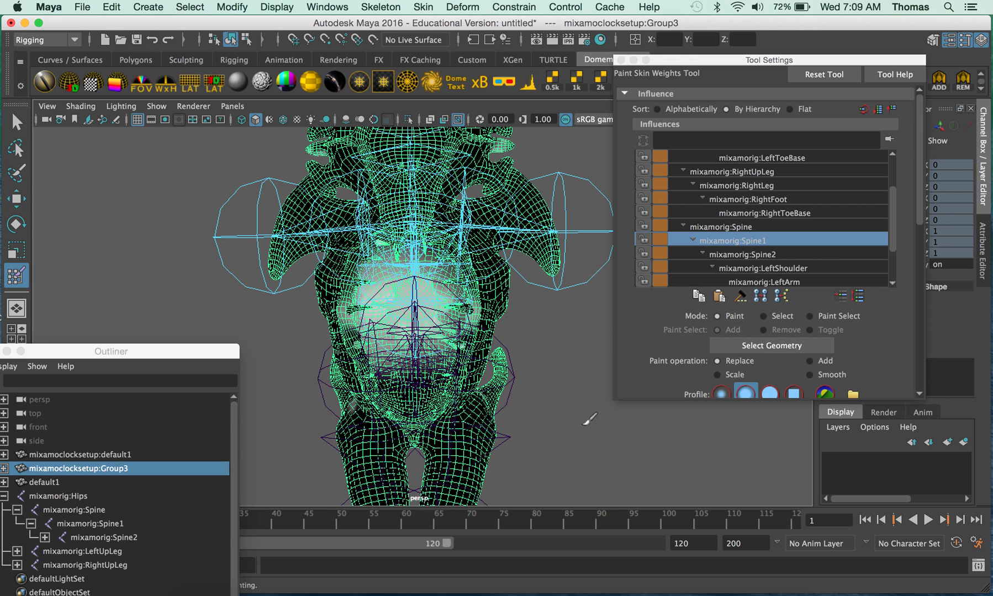
mouse_move(705, 65)
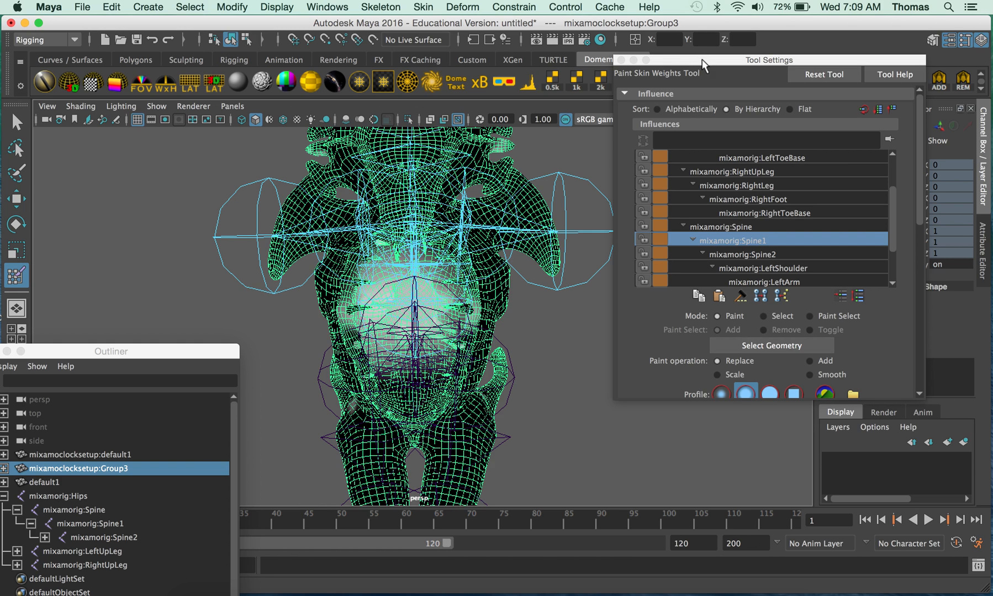
Scroll the Tool Settings down to the brush Opacity and Value fields, both 1.0000
scroll("down", 3)
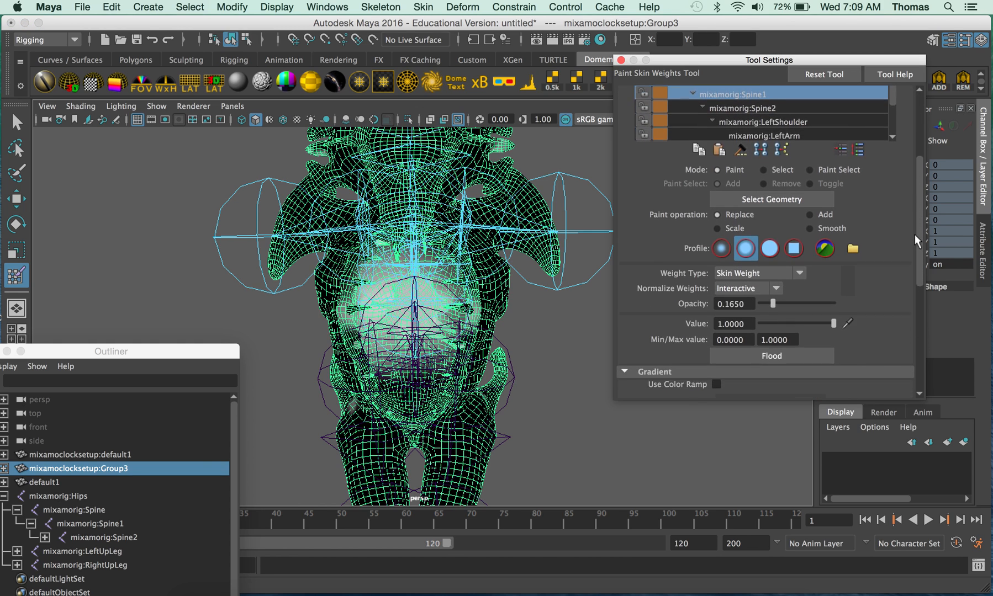
scroll("down", 3)
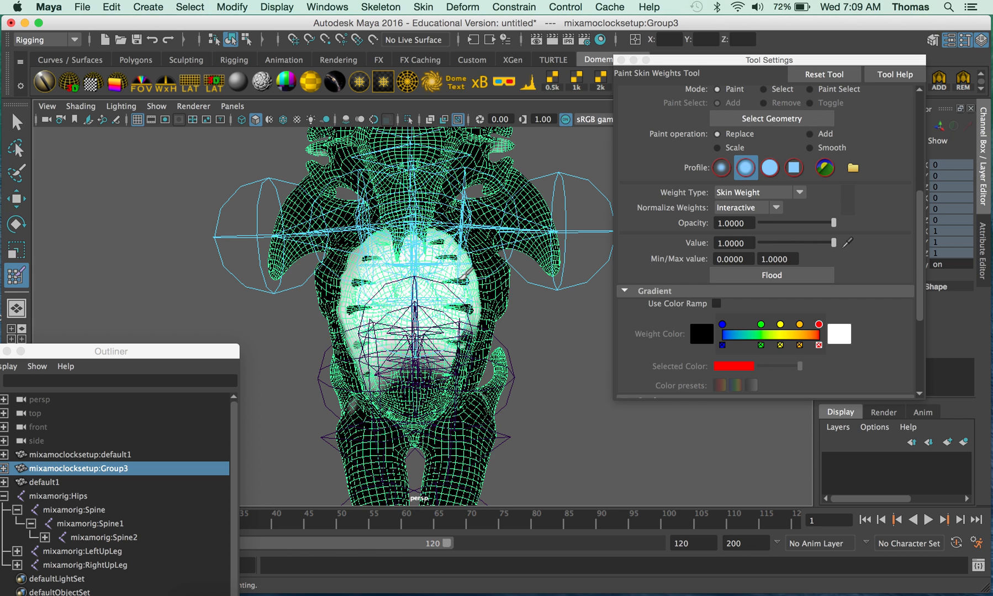
mouse_move(535, 364)
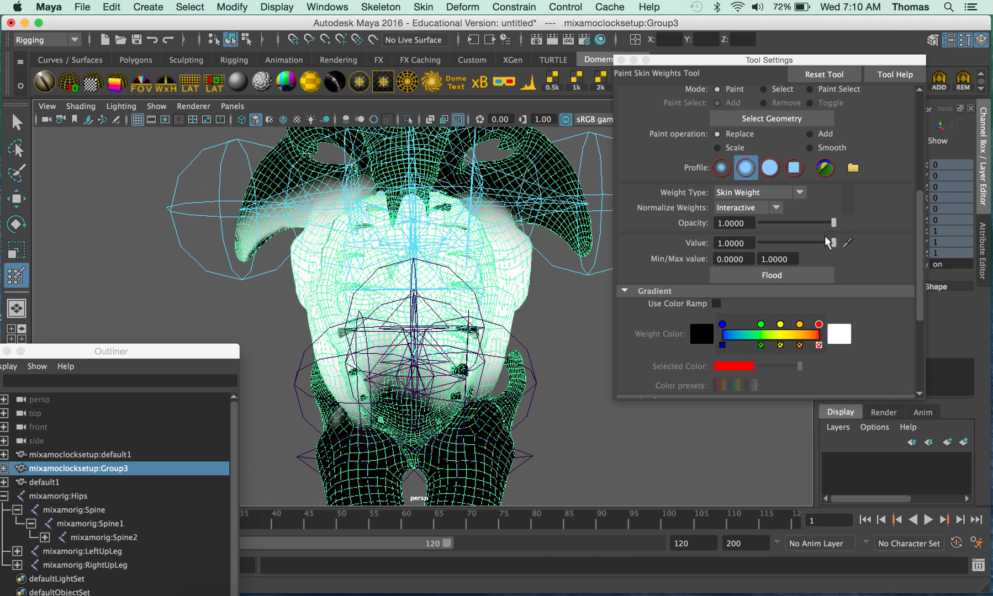
mouse_move(842, 244)
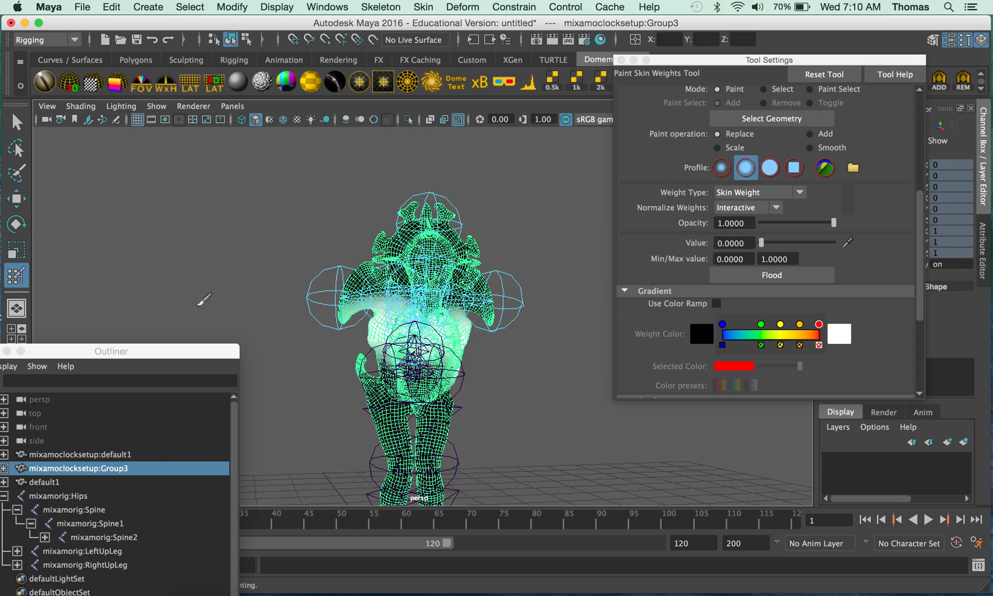
mouse_move(551, 329)
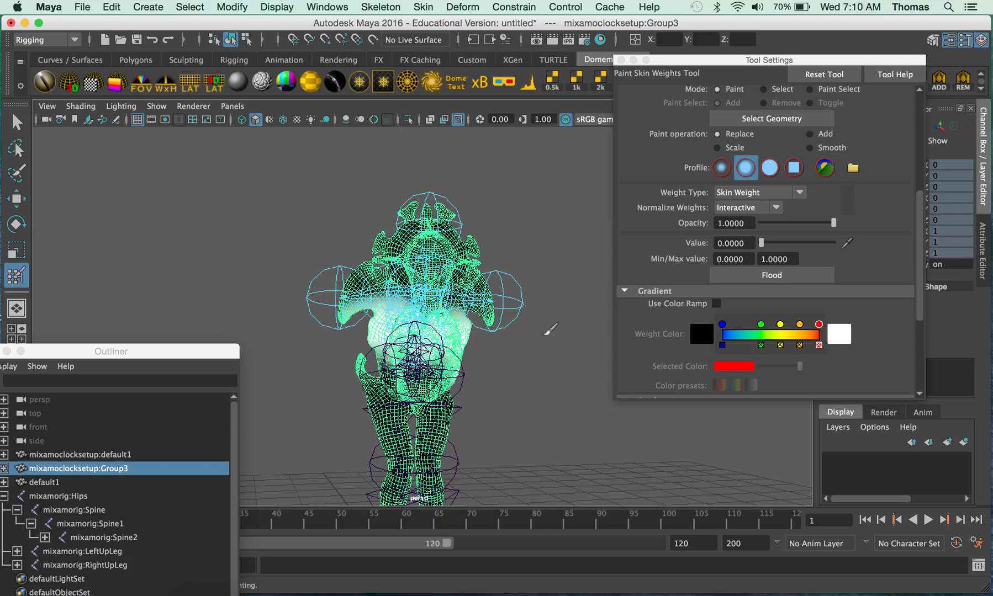
mouse_move(326, 298)
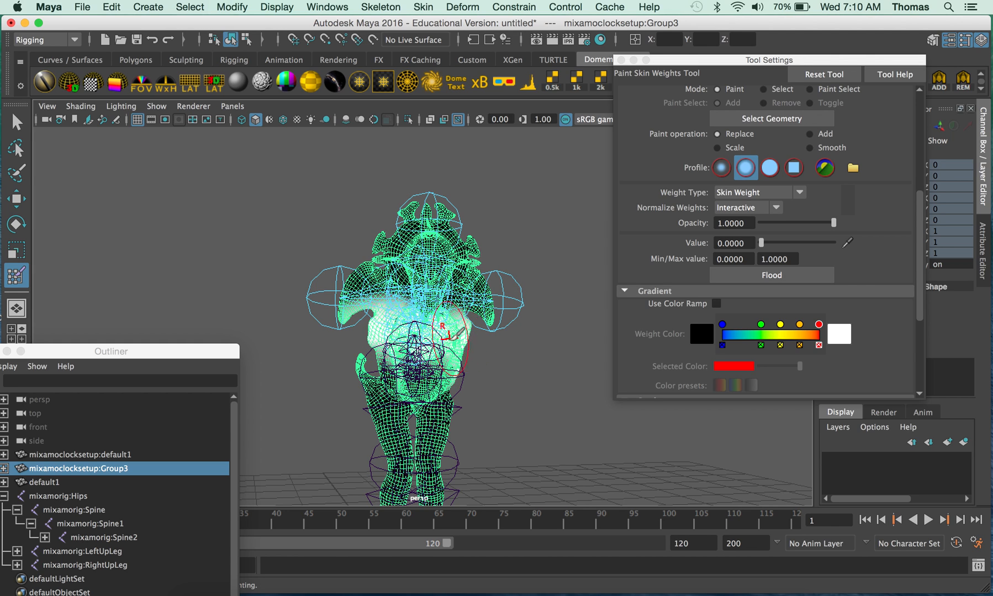
mouse_move(512, 417)
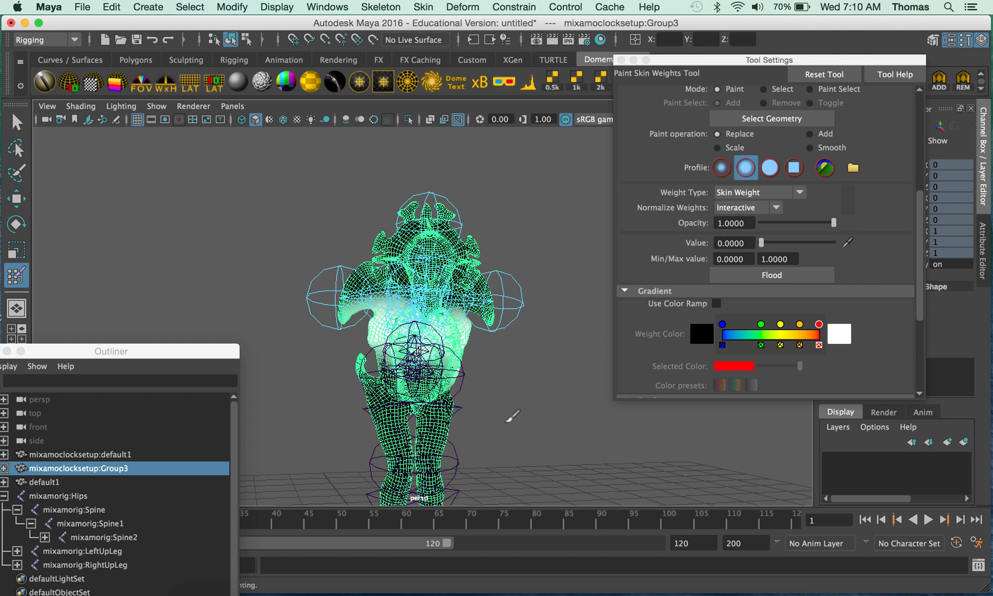
mouse_move(480, 350)
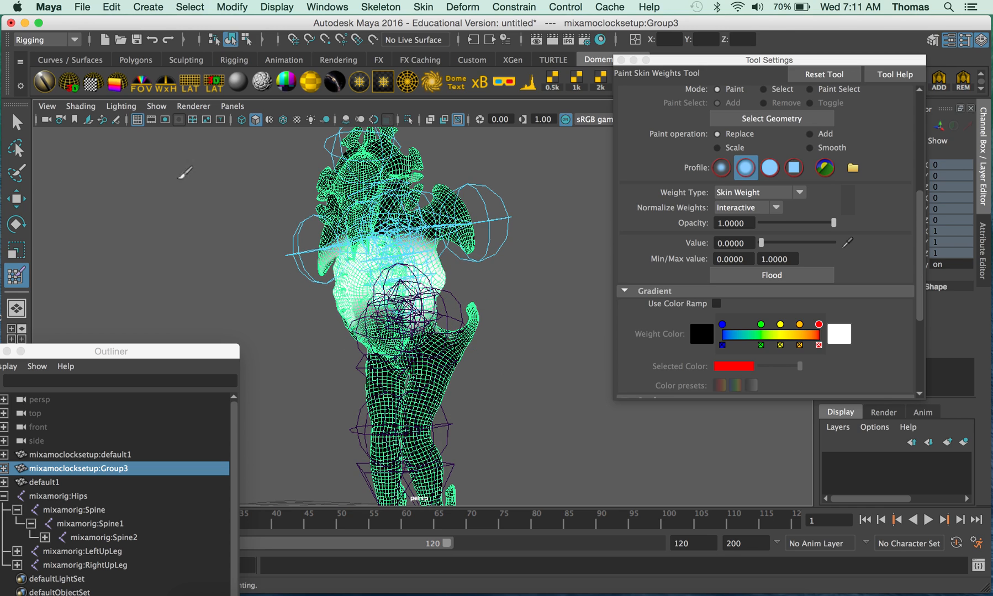
Exit weight painting to the Select Tool, deselecting the creature mesh
left_click(16, 122)
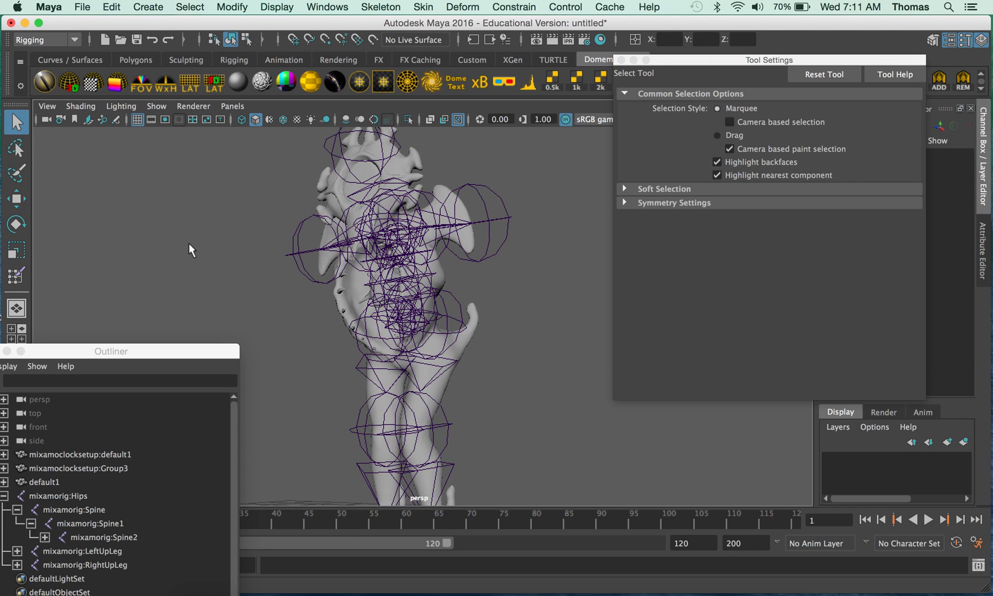